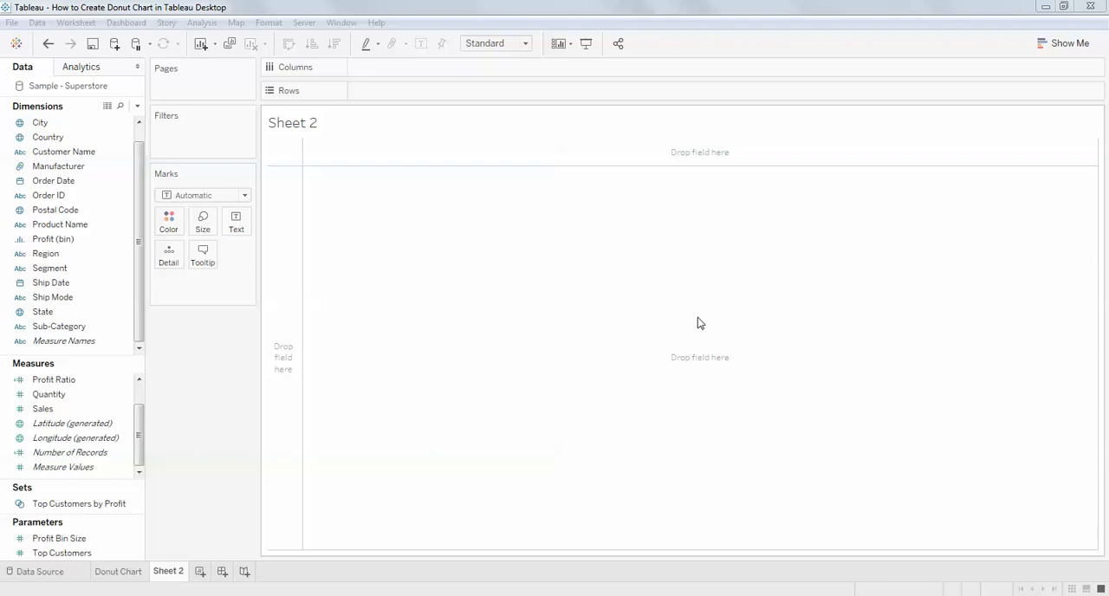
mouse_move(483, 305)
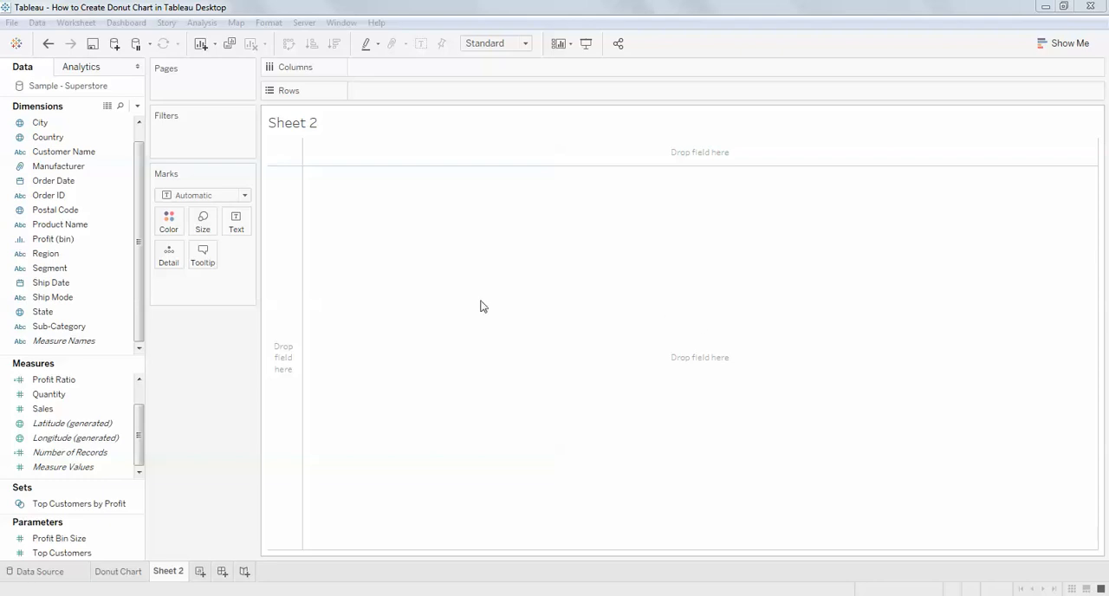
mouse_move(464, 305)
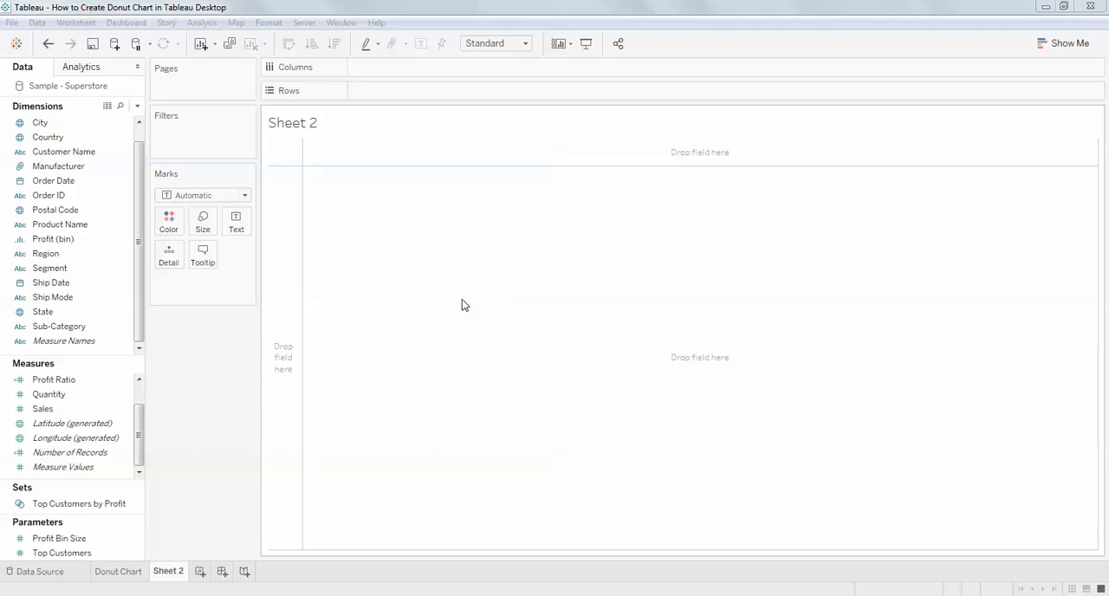
mouse_move(412, 211)
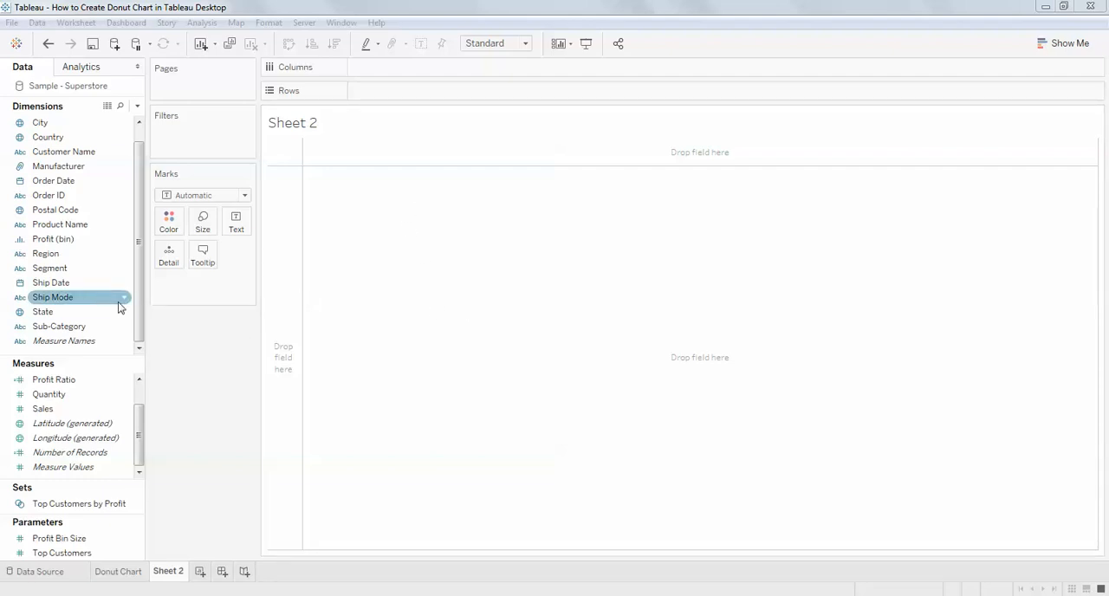
Place Sub-Category on Rows so each sub-category lists its total Sales
click(59, 326)
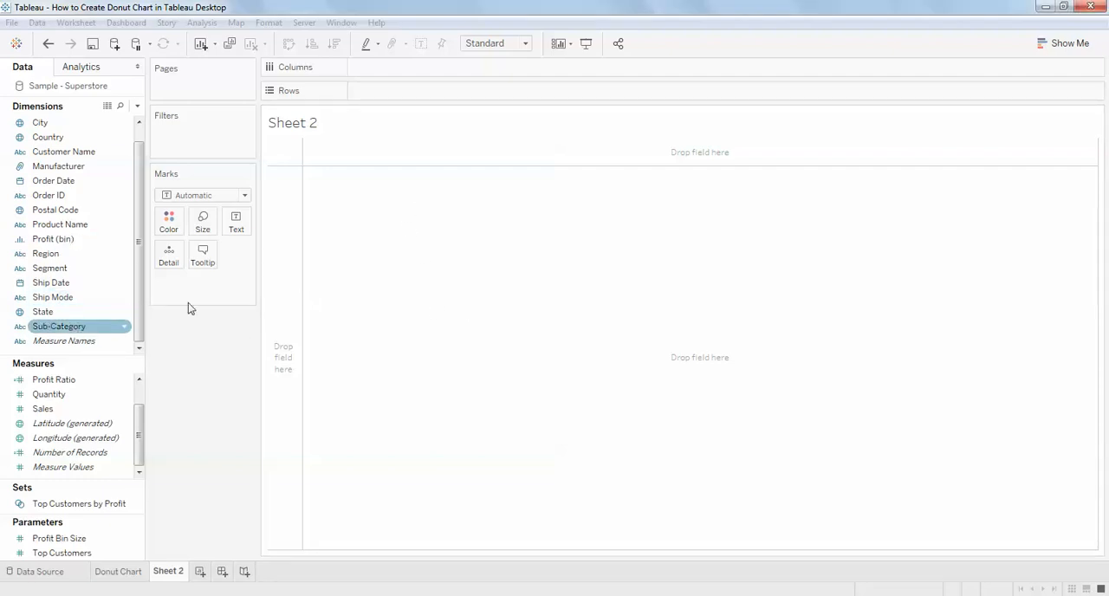
drag(58, 326, 400, 90)
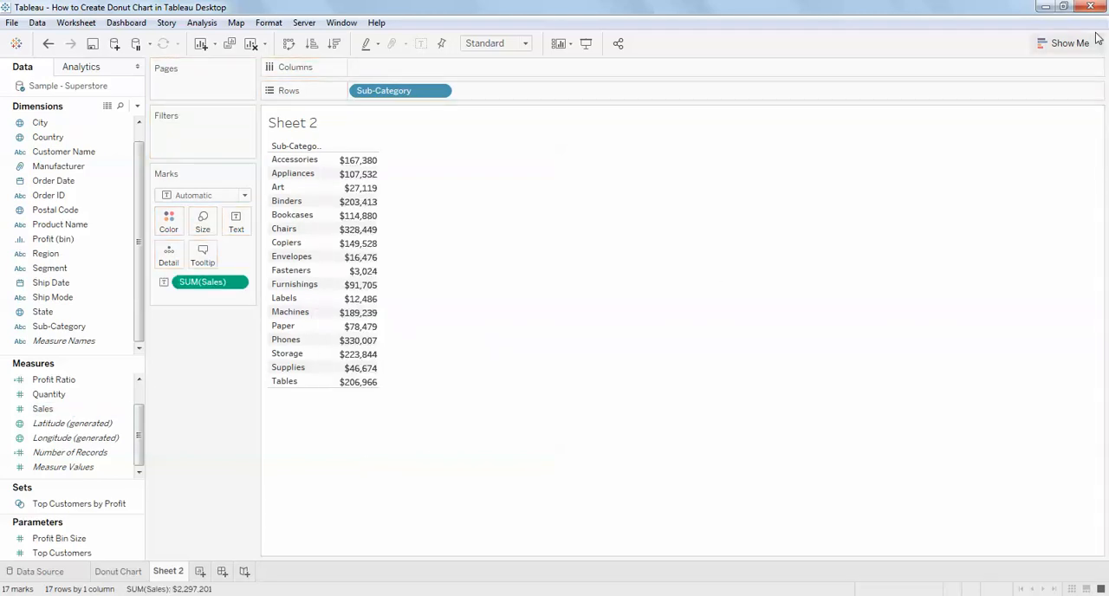
Choose horizontal bars from Show Me and swap rows and columns for vertical Sales bars
click(1069, 44)
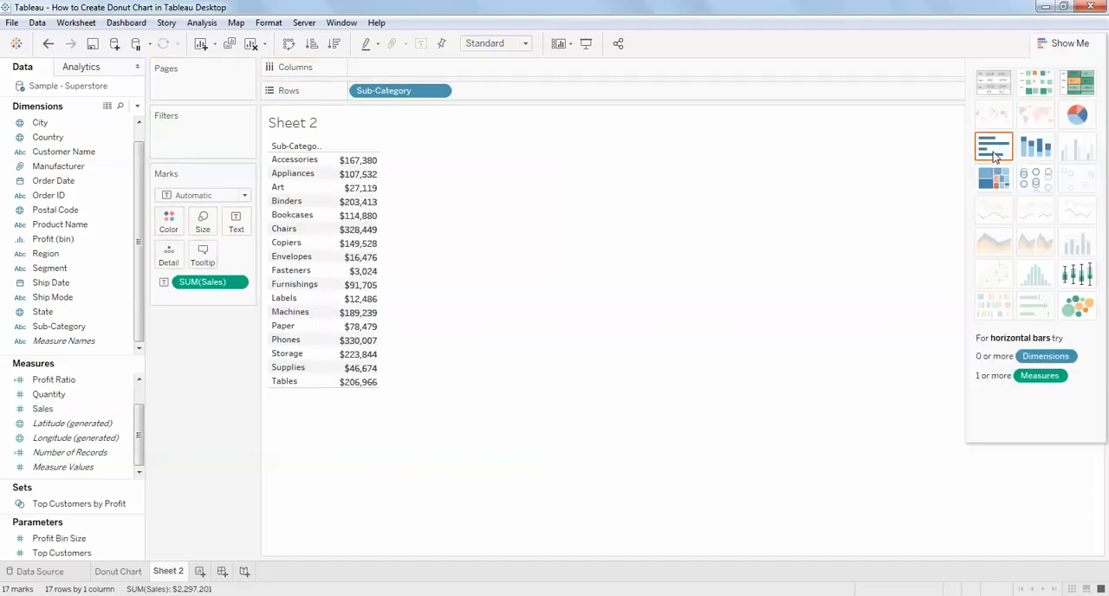
click(994, 146)
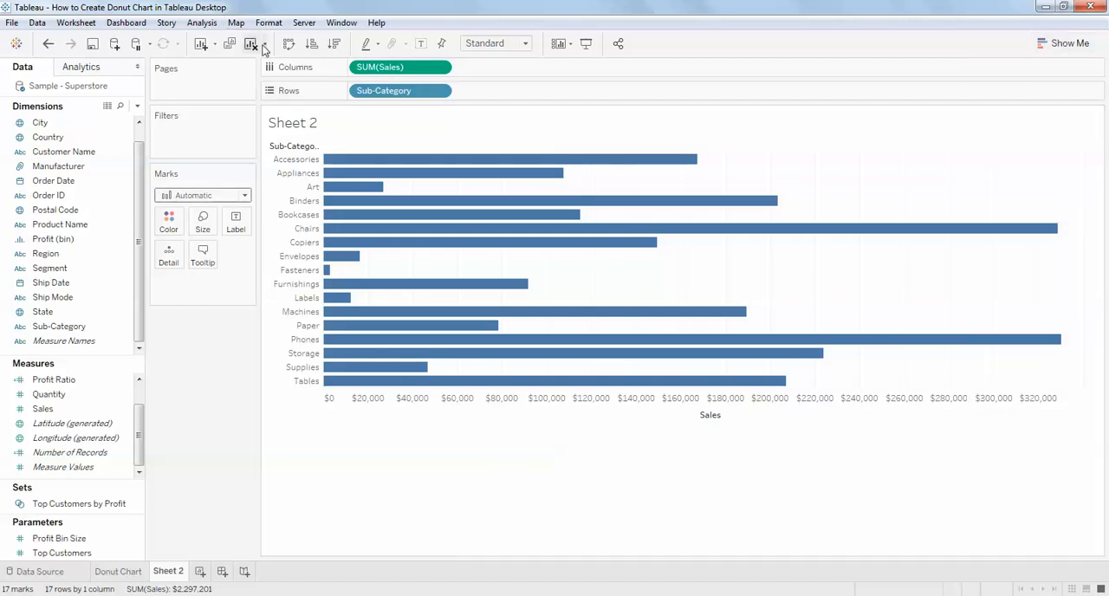
mouse_move(287, 43)
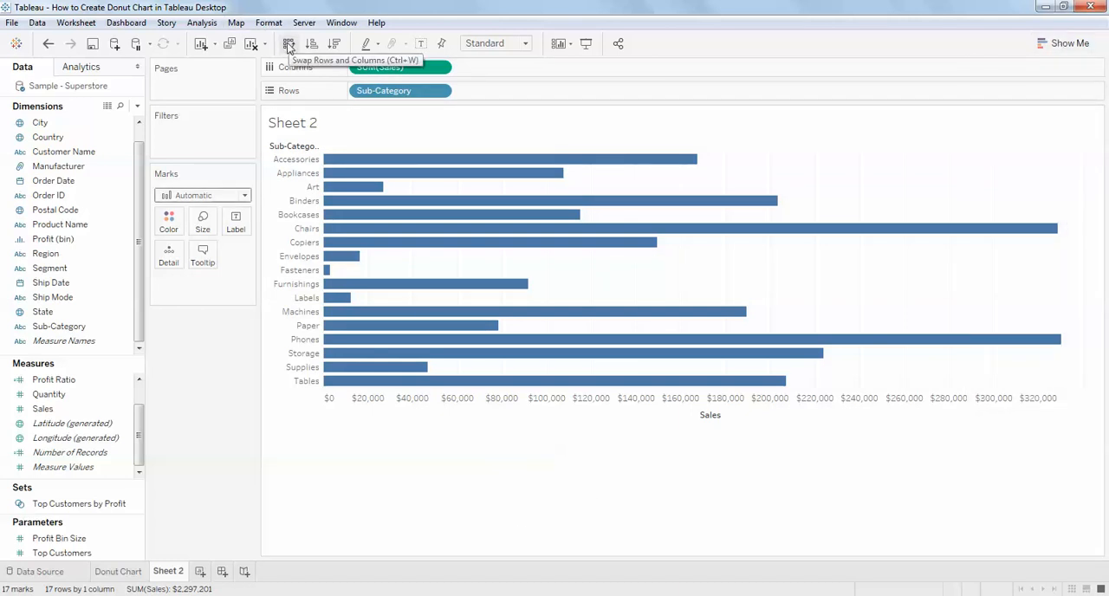
click(288, 43)
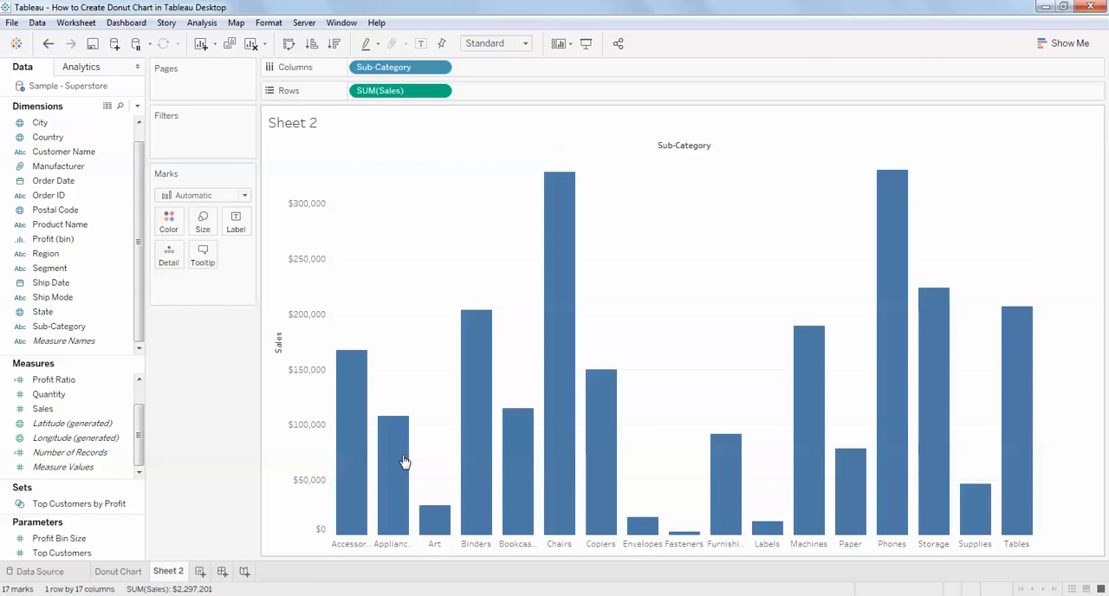
mouse_move(289, 43)
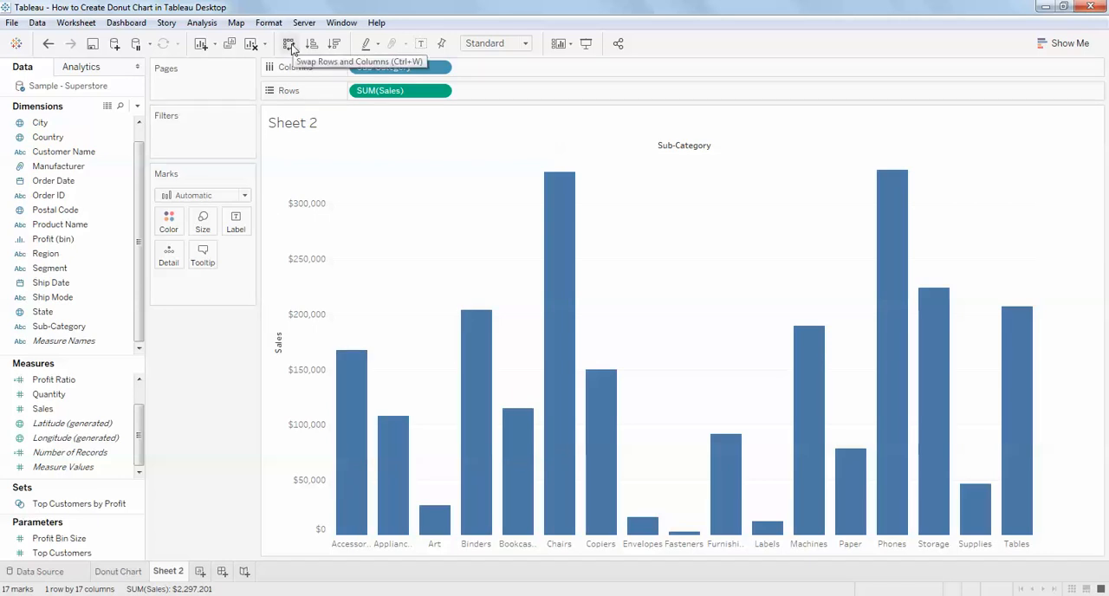
click(287, 43)
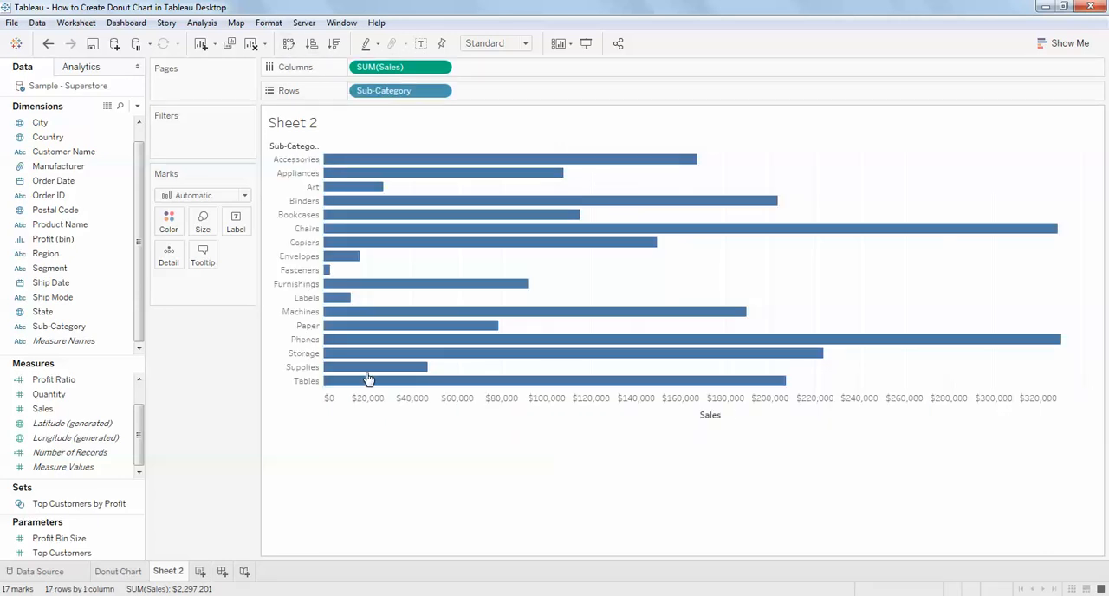
click(287, 43)
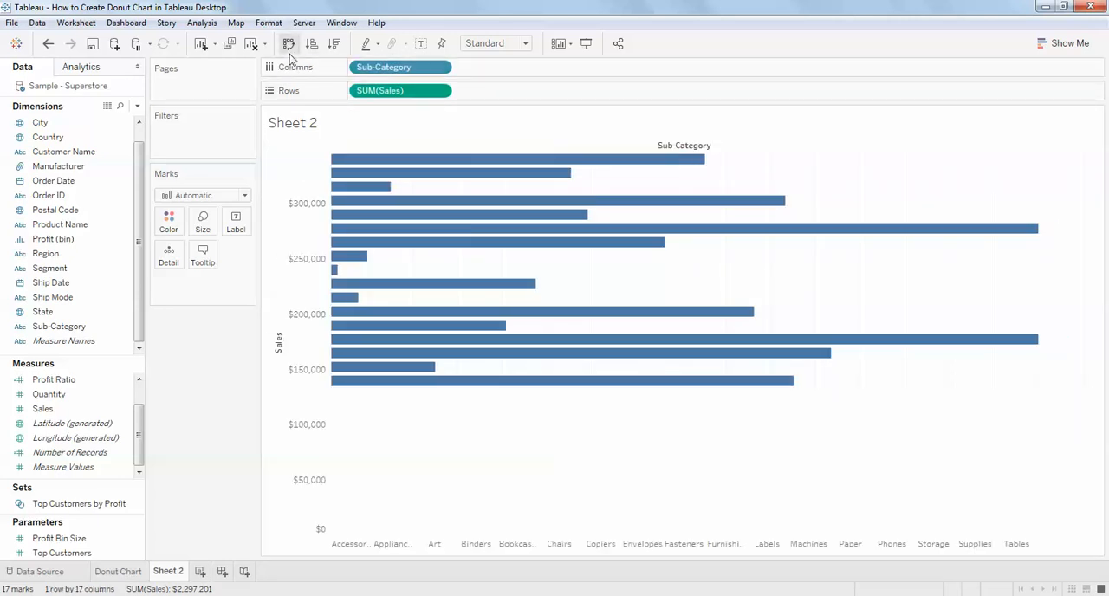
click(288, 43)
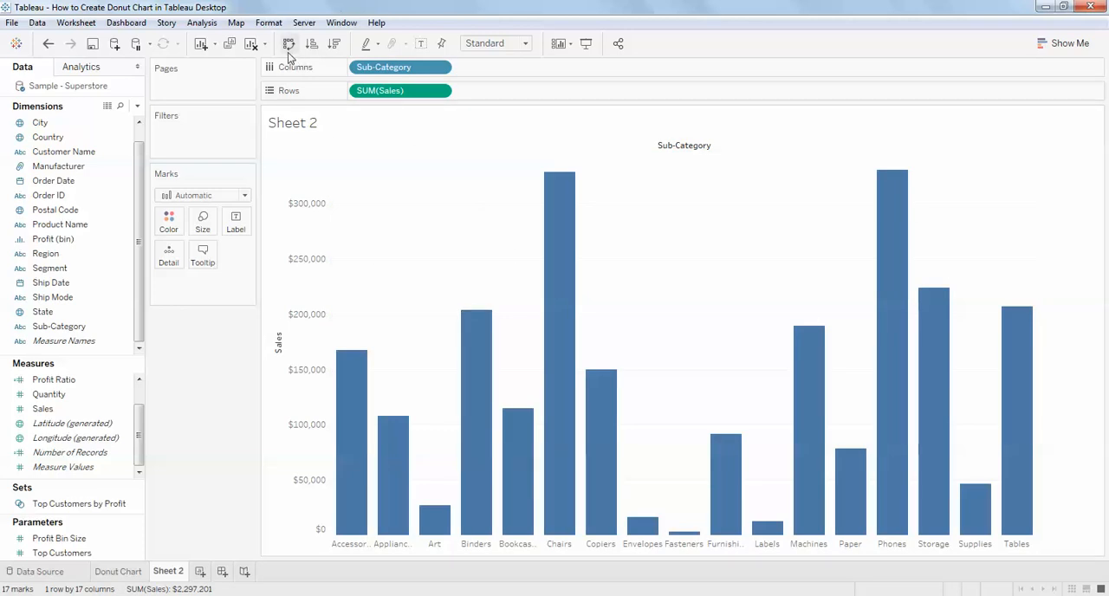
mouse_move(287, 43)
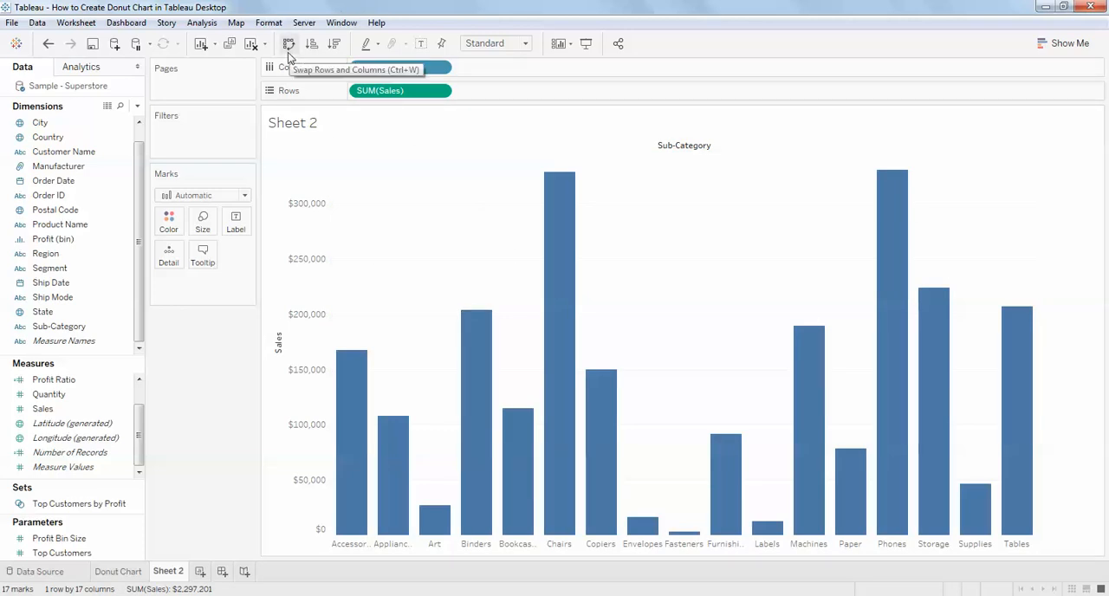
click(287, 43)
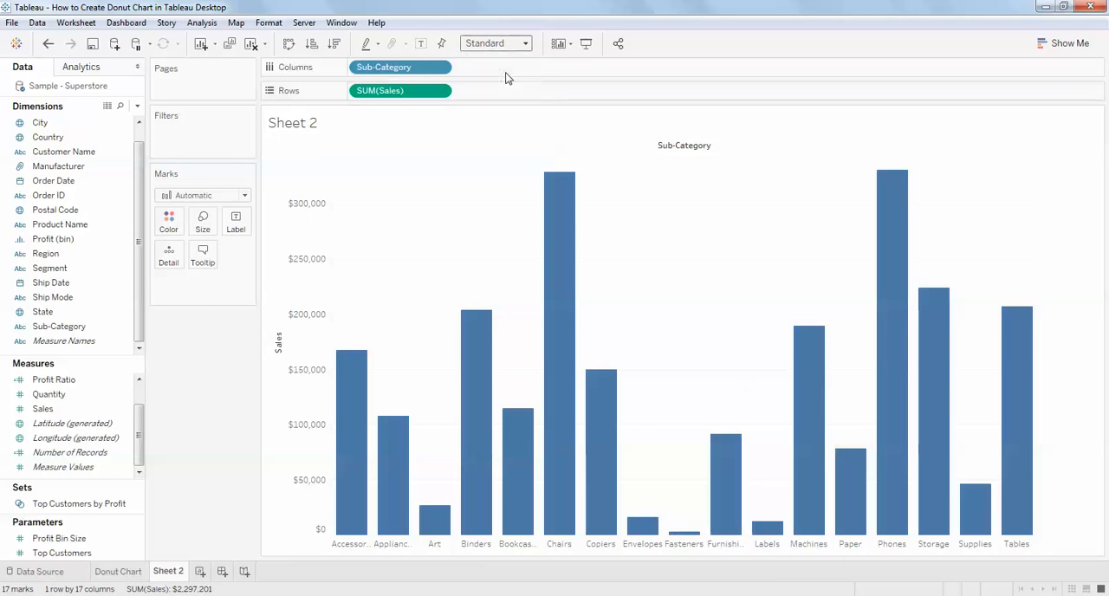
Set the view size from Standard to Fit Height
click(493, 42)
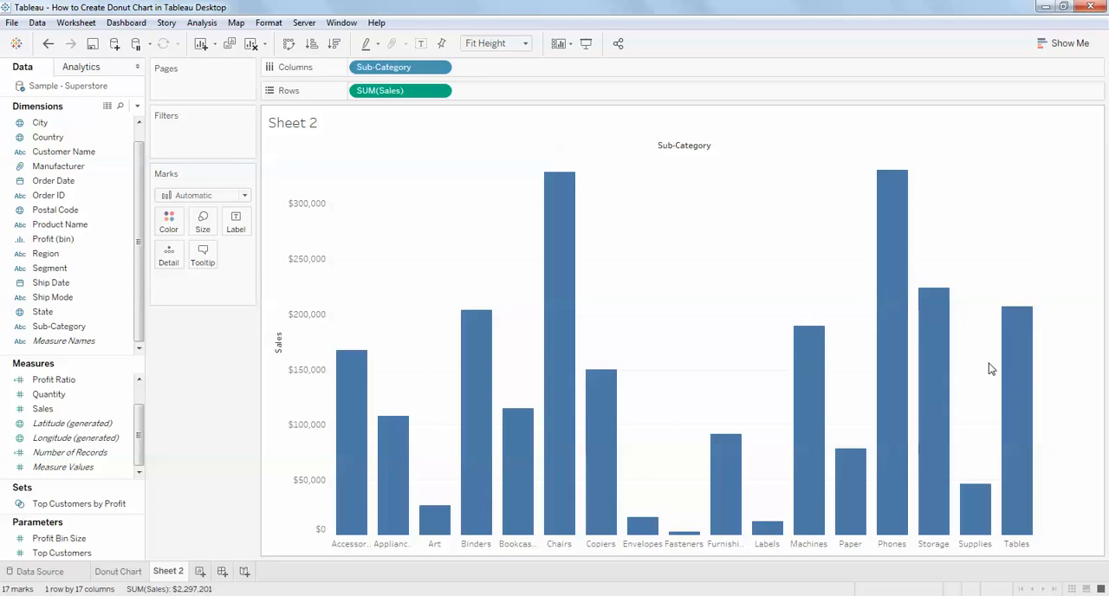
mouse_move(182, 412)
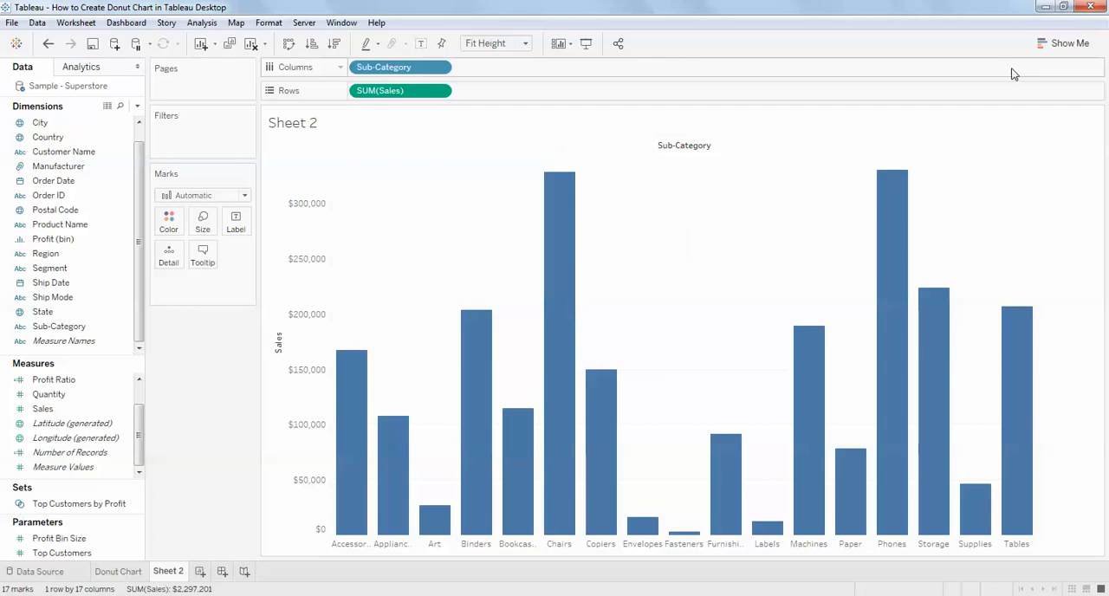
mouse_move(1008, 73)
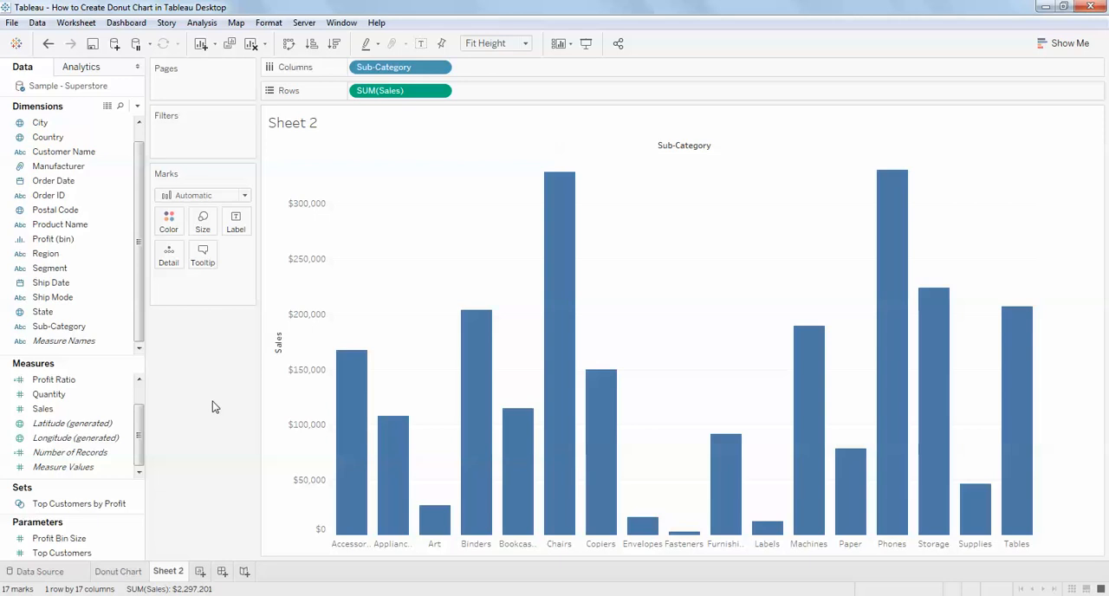
mouse_move(511, 186)
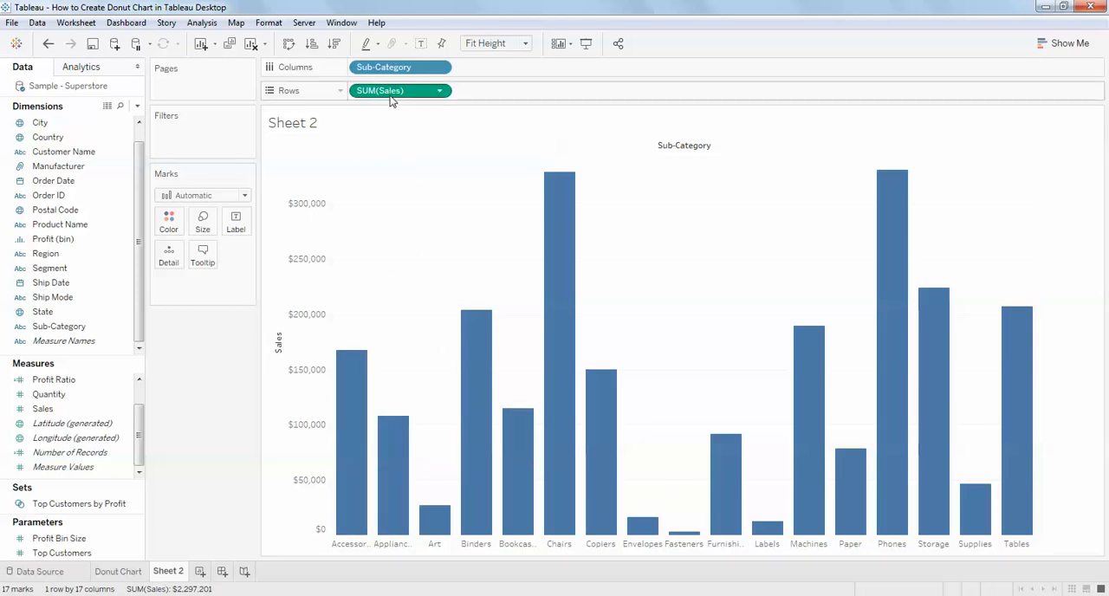
mouse_move(390, 96)
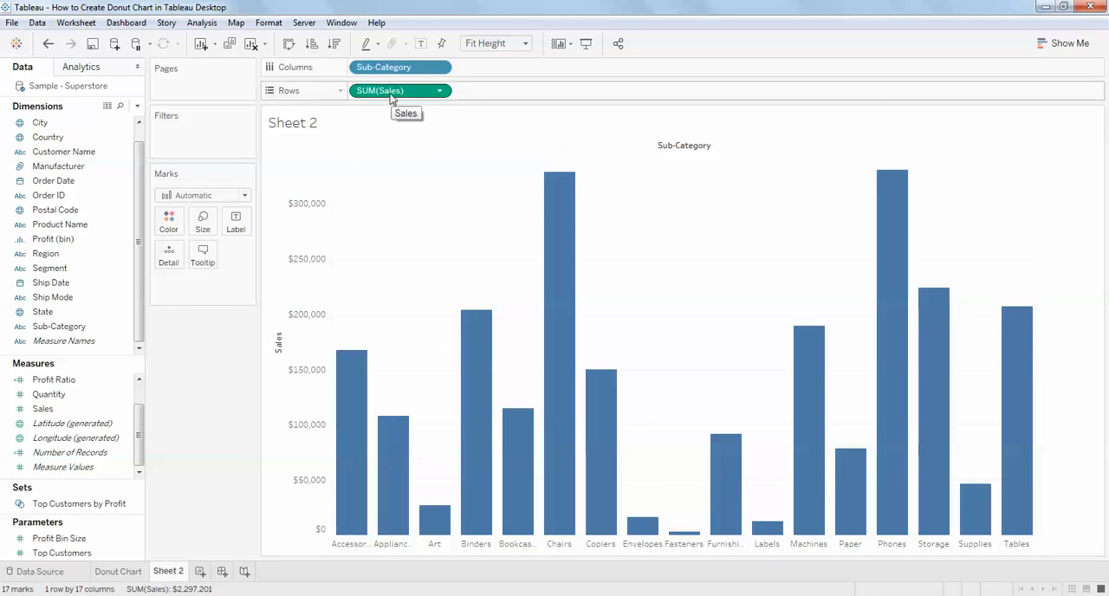
mouse_move(502, 97)
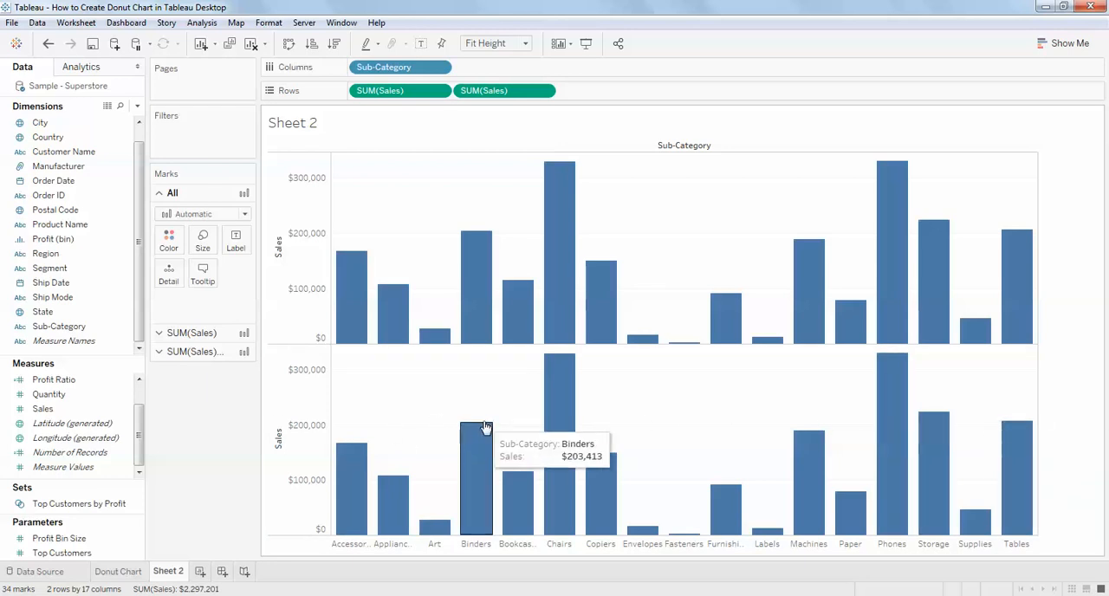
mouse_move(563, 293)
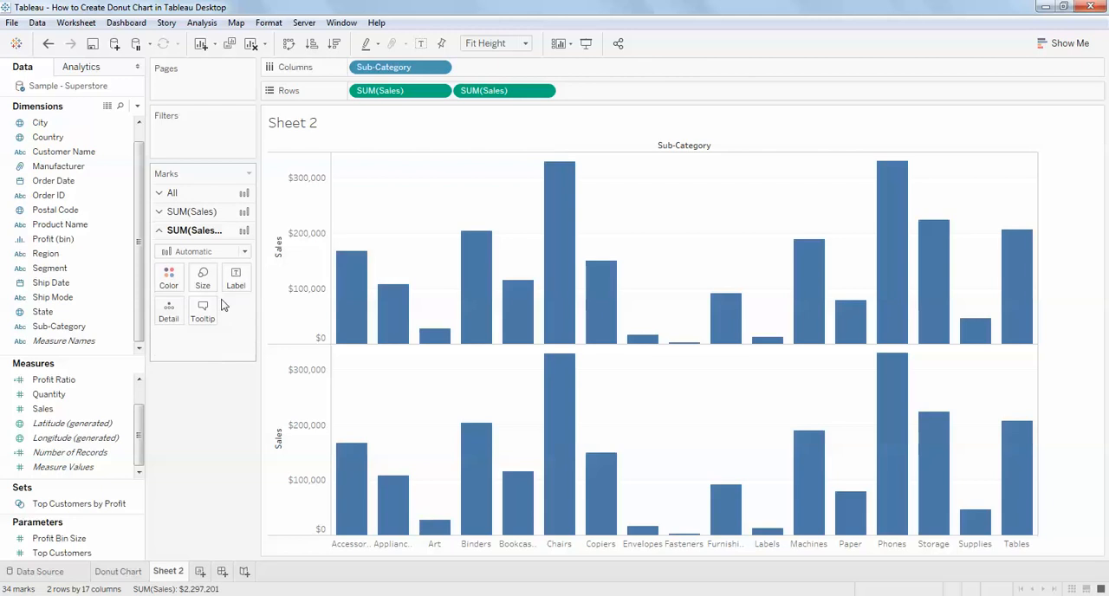
Set the second SUM(Sales) mark type to Line
click(205, 251)
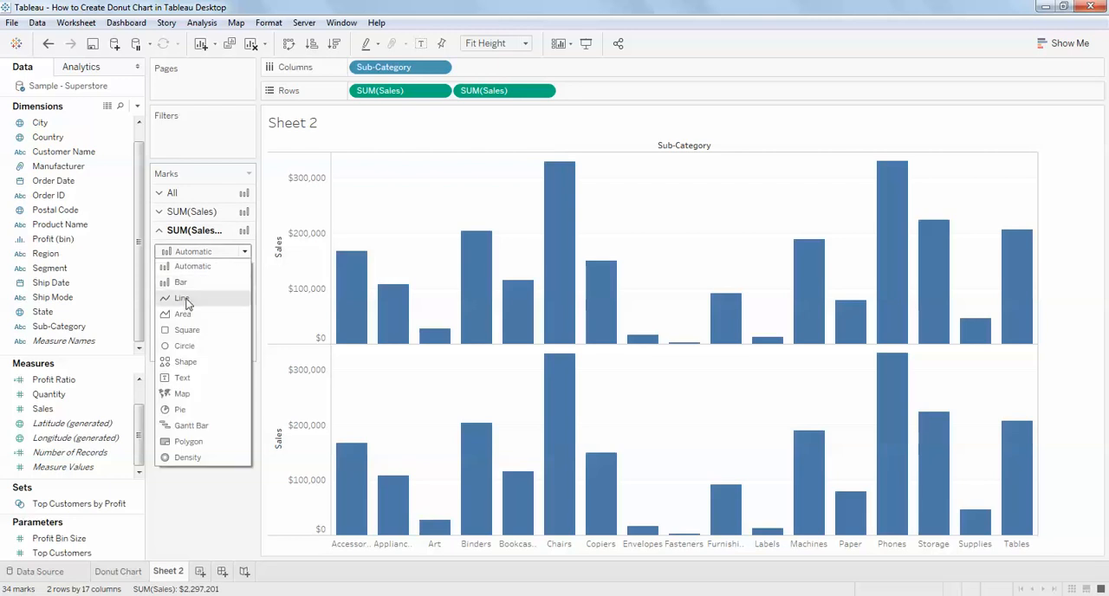
click(183, 298)
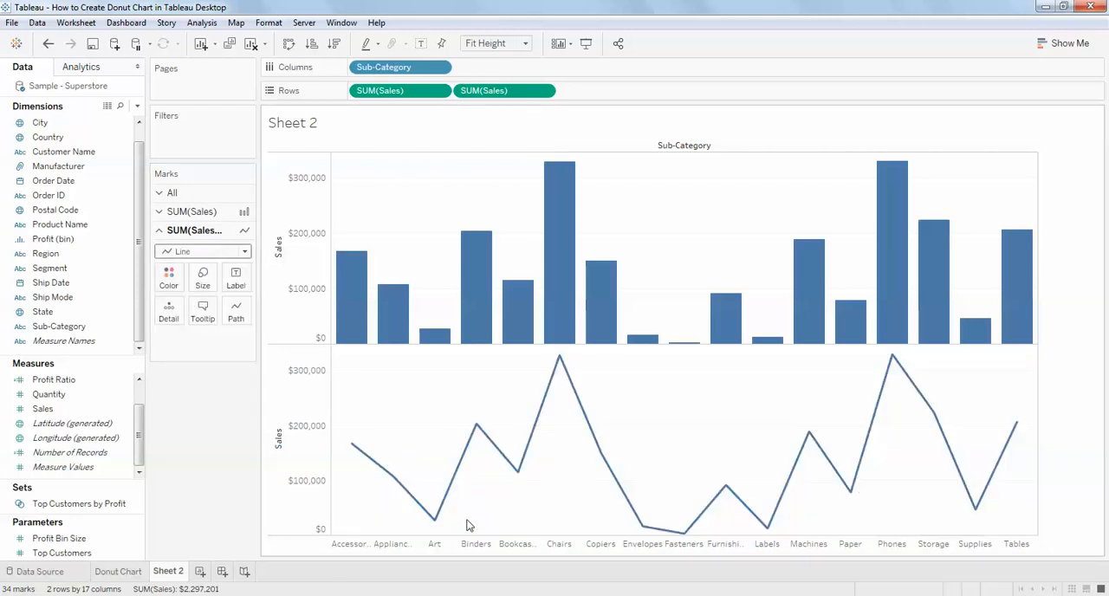
Make the second SUM(Sales) a Dual Axis and draw the first as Bar
right_click(279, 441)
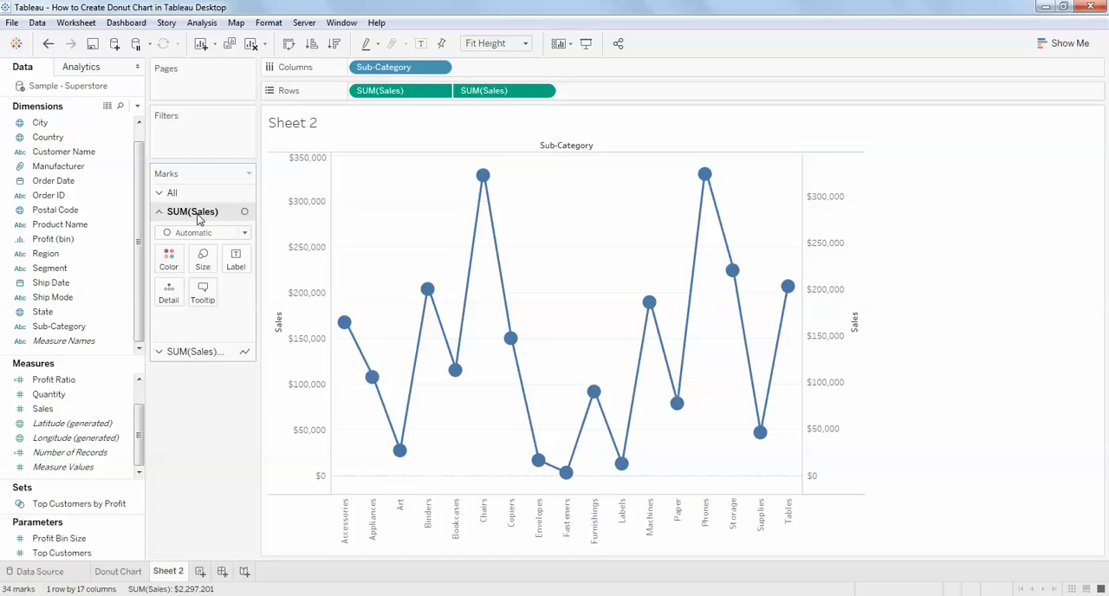
mouse_move(165, 214)
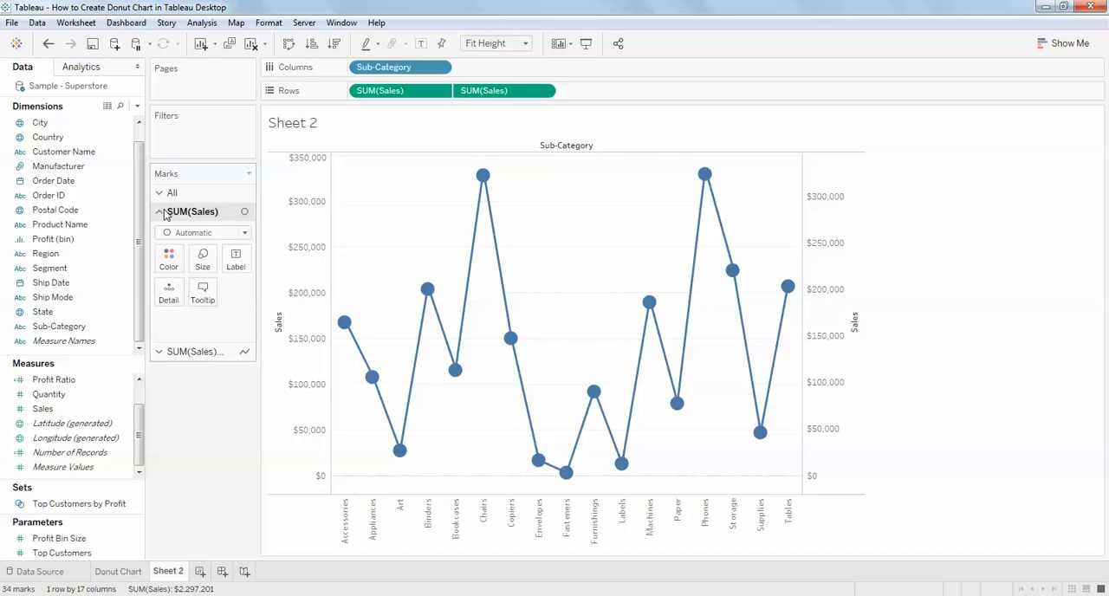
mouse_move(232, 218)
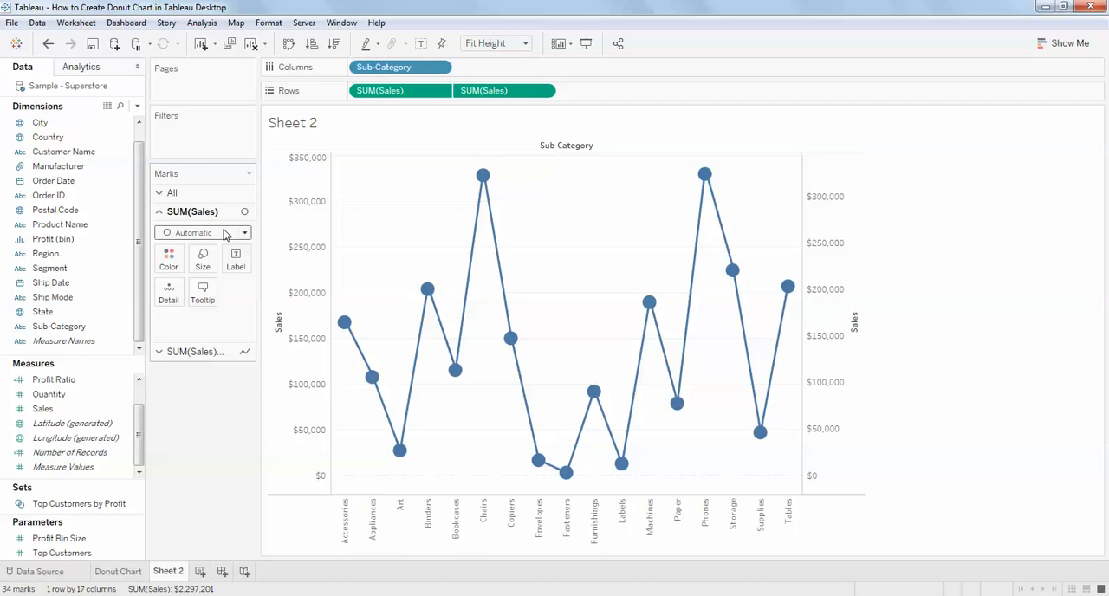
mouse_move(201, 258)
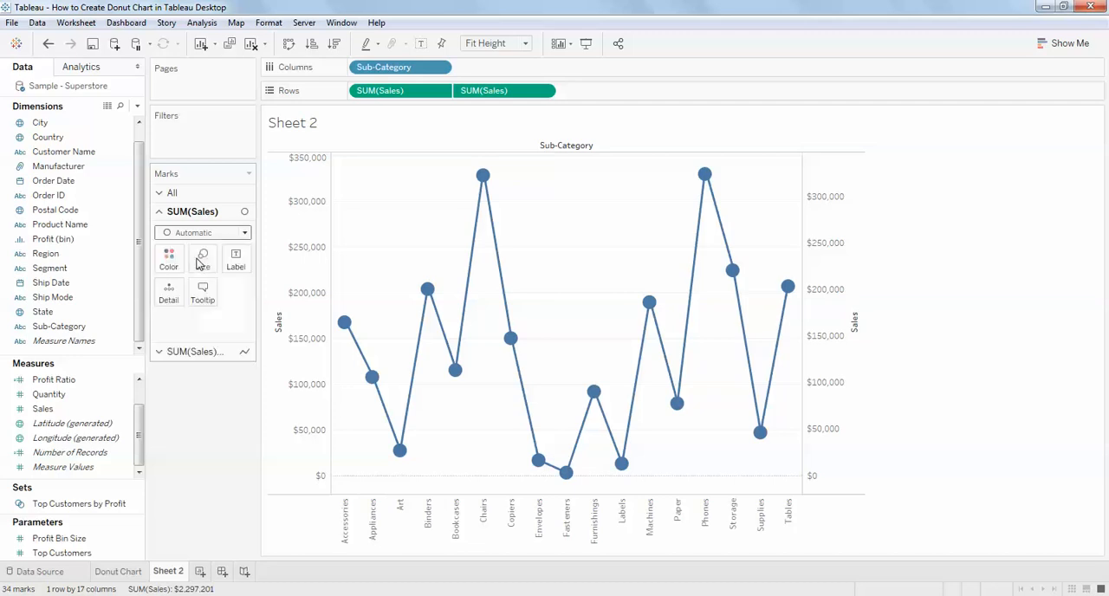
click(202, 232)
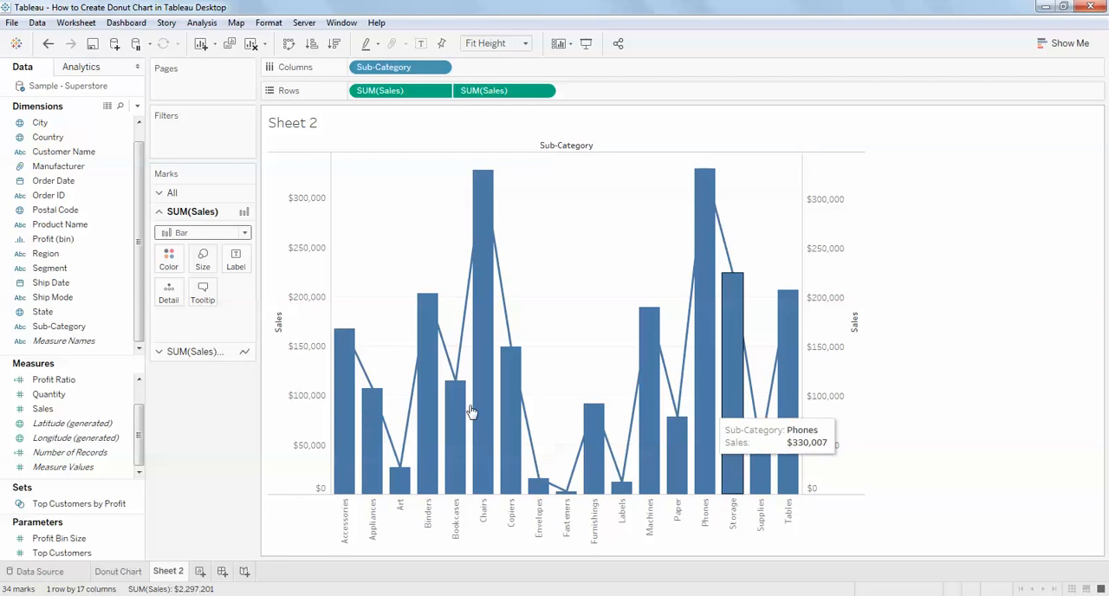
mouse_move(485, 381)
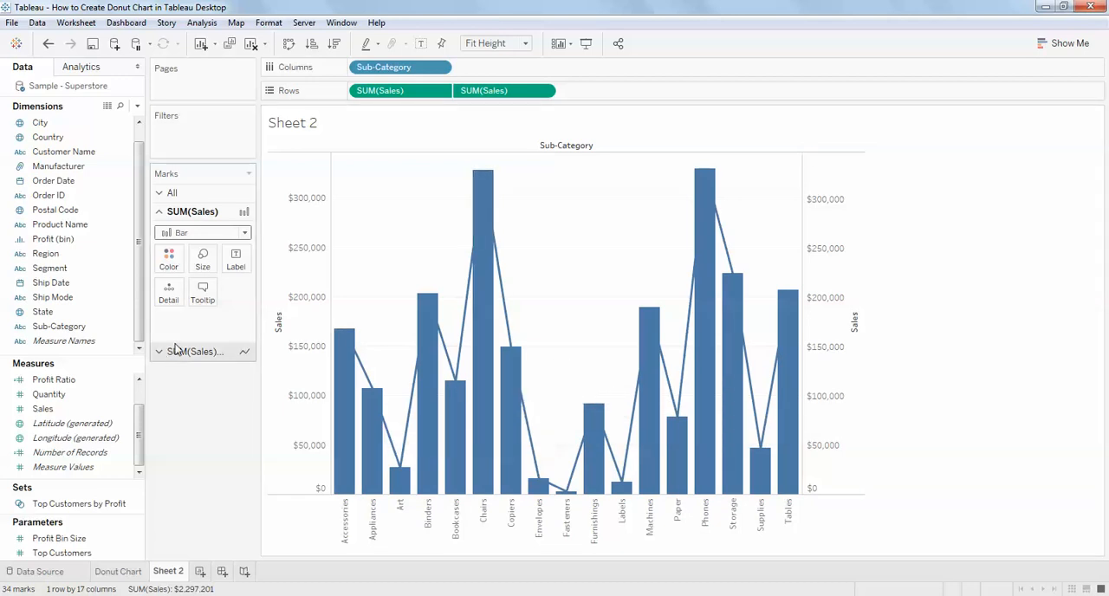
Colour the Sales line orange from the second SUM(Sales) Marks card
click(194, 351)
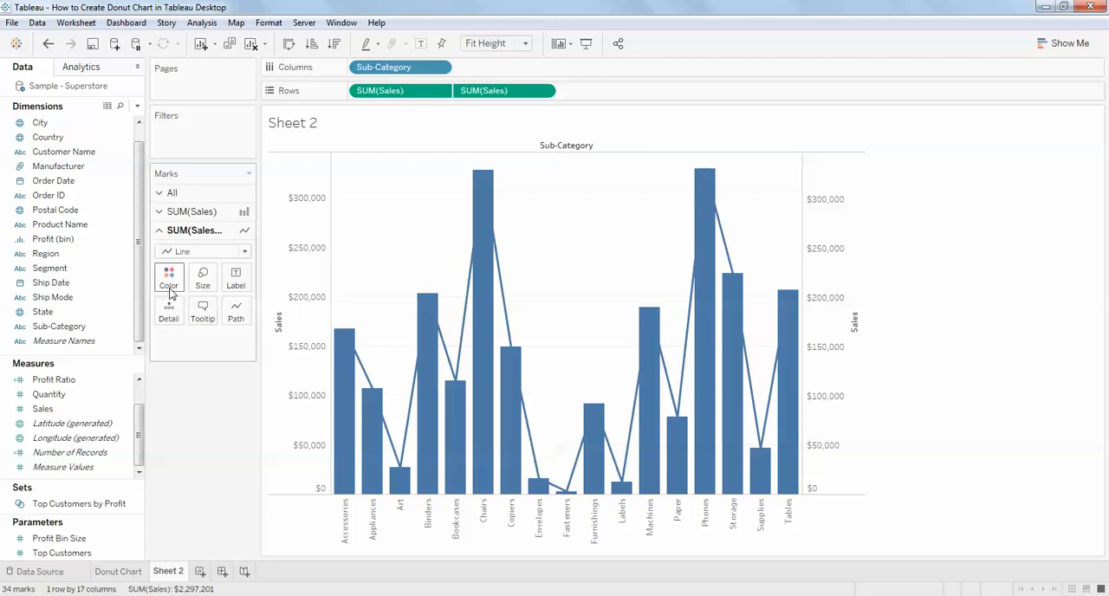
click(170, 277)
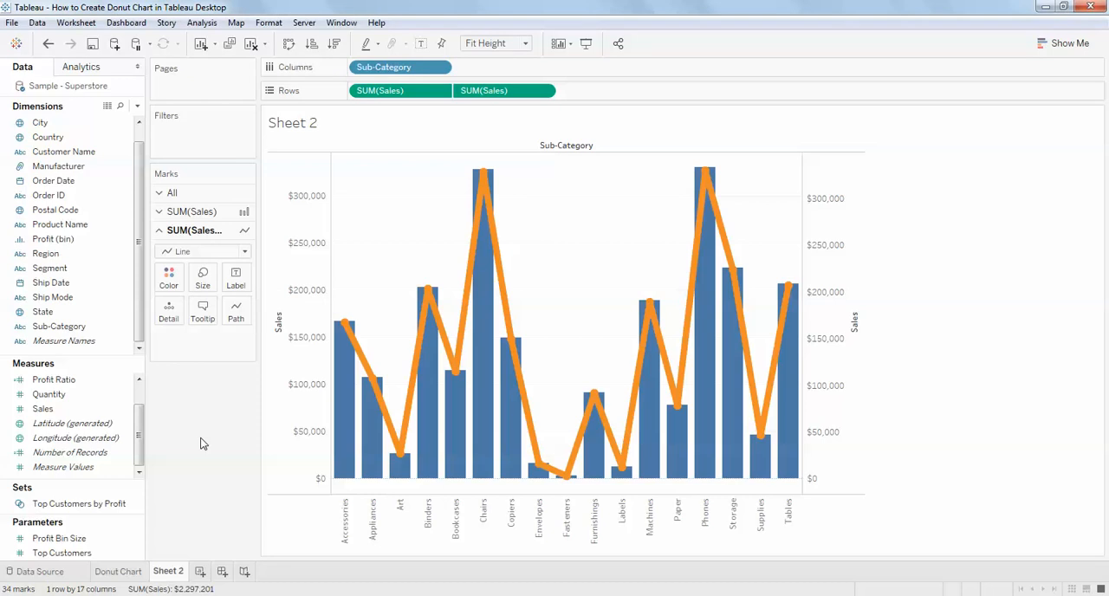
mouse_move(816, 518)
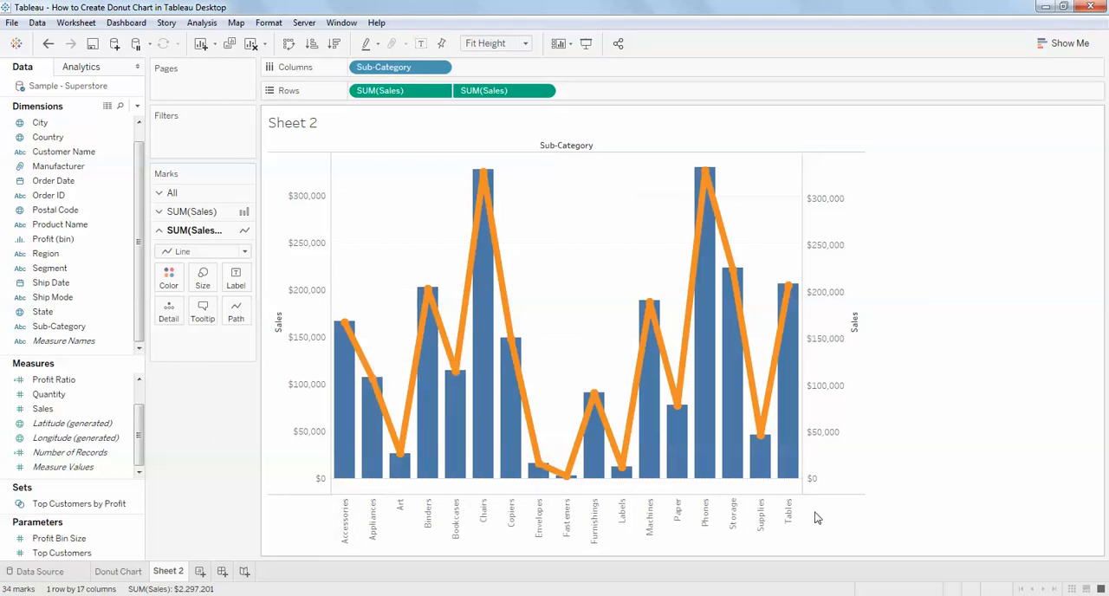
mouse_move(229, 436)
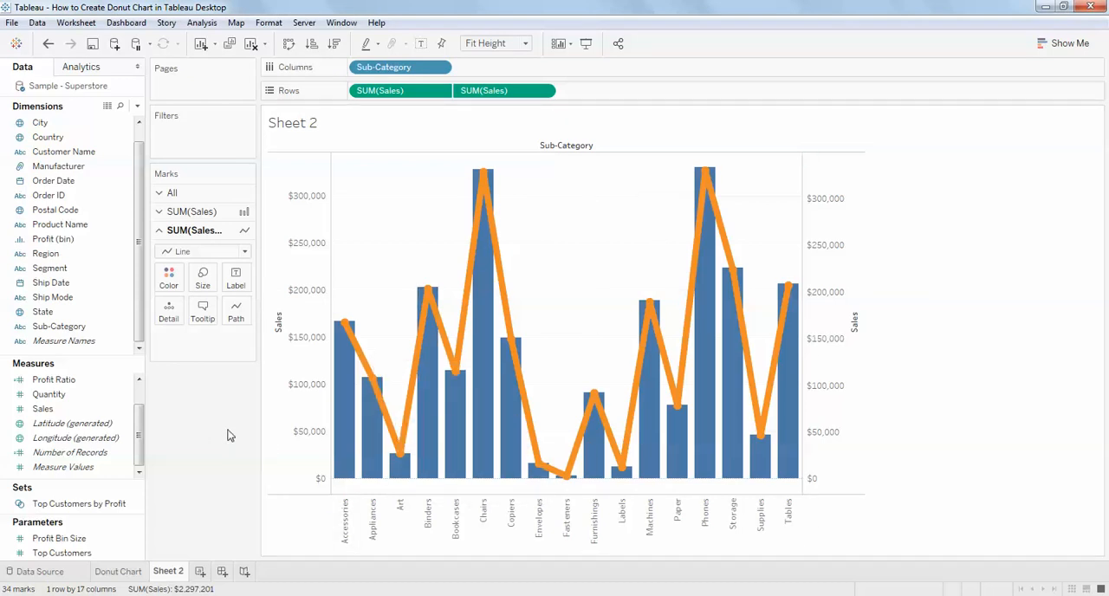
mouse_move(360, 336)
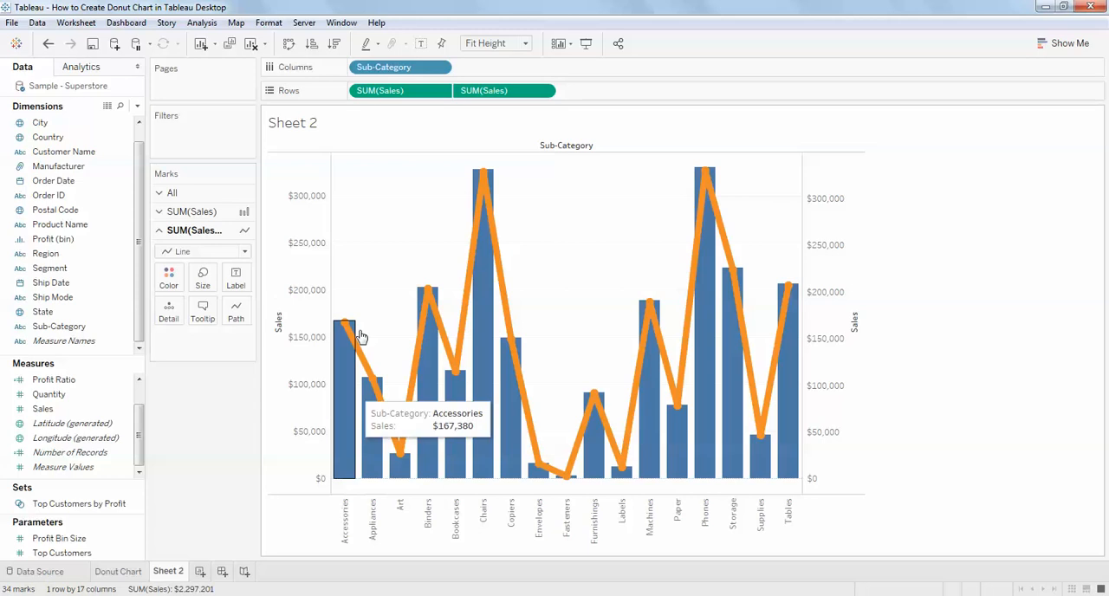
mouse_move(208, 440)
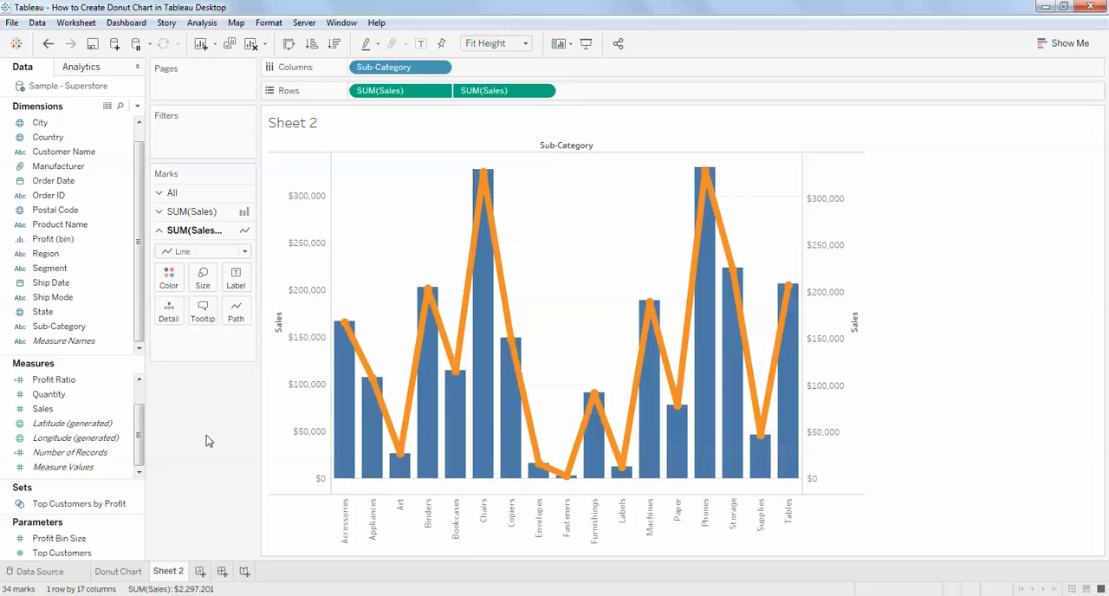
mouse_move(505, 103)
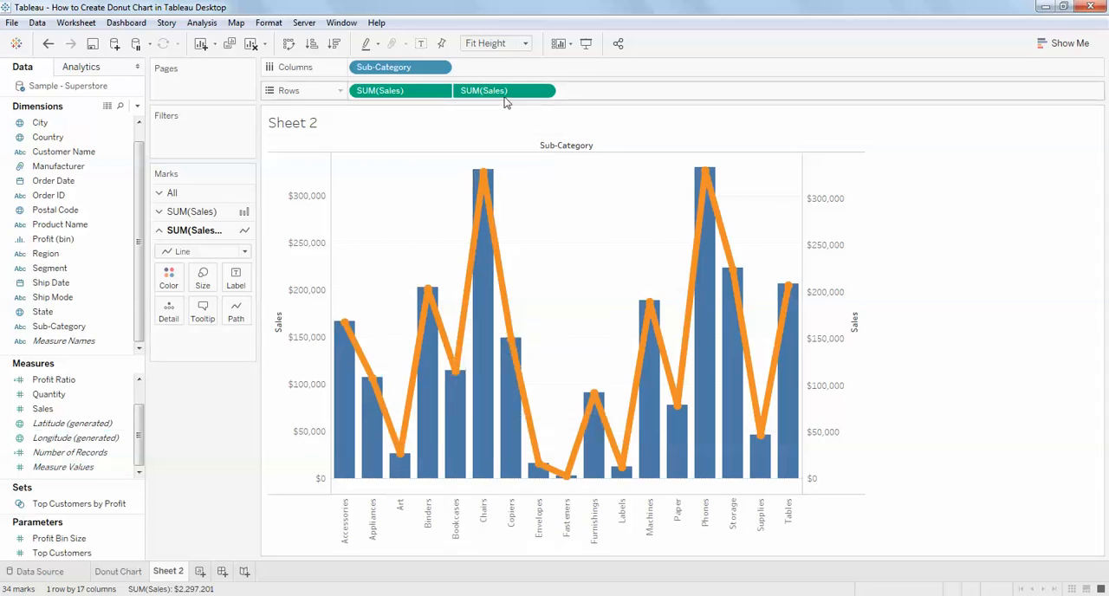
Replace the second Sales pill with Profit, picked from the autocomplete list
double_click(483, 90)
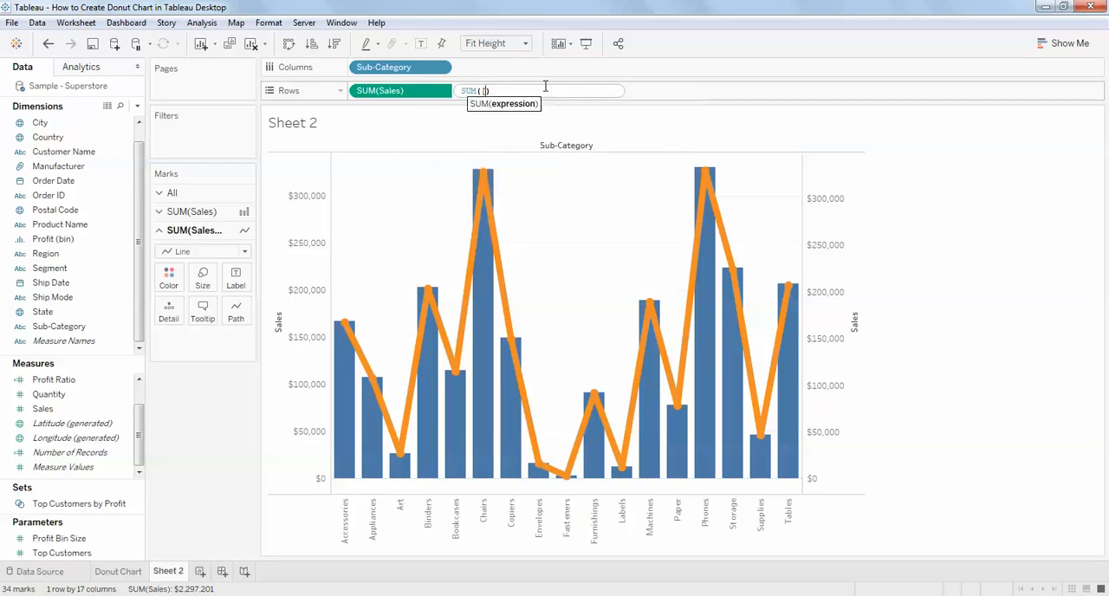
key(BackSpace)
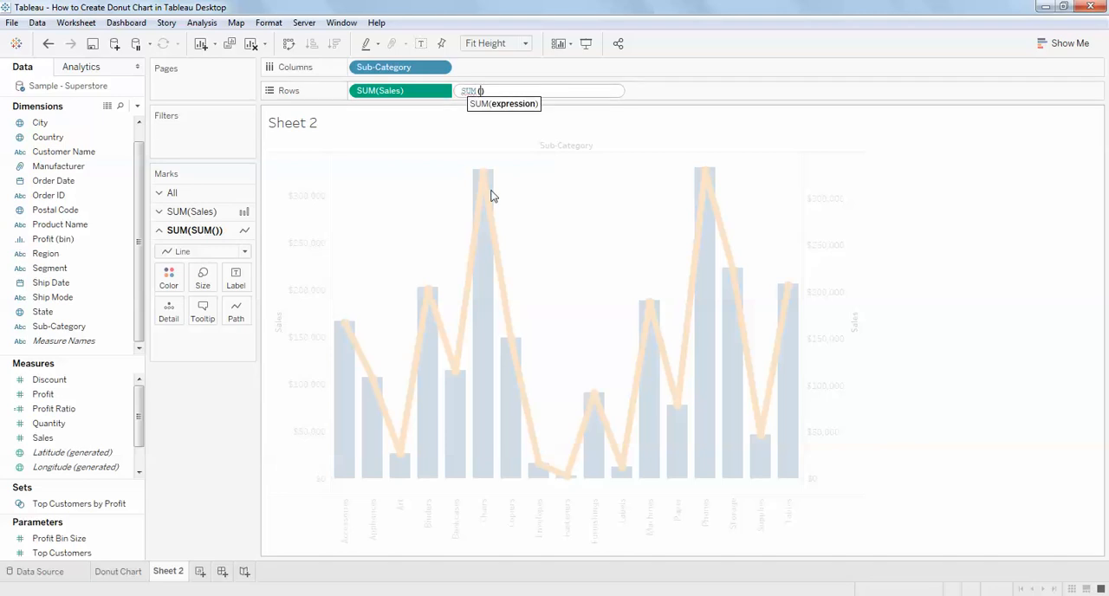
text(pro)
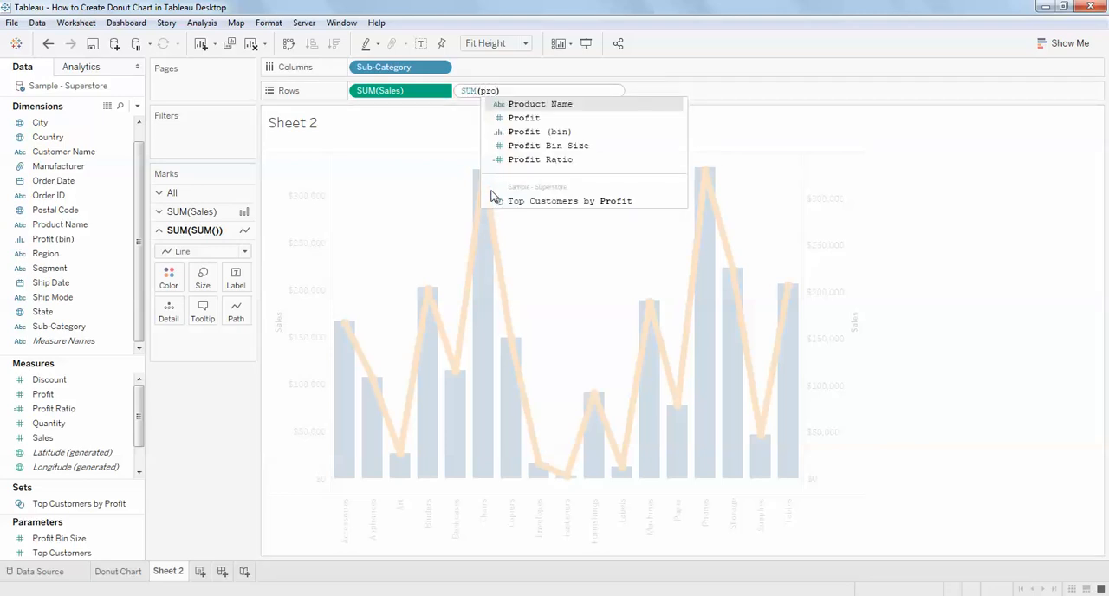
click(523, 118)
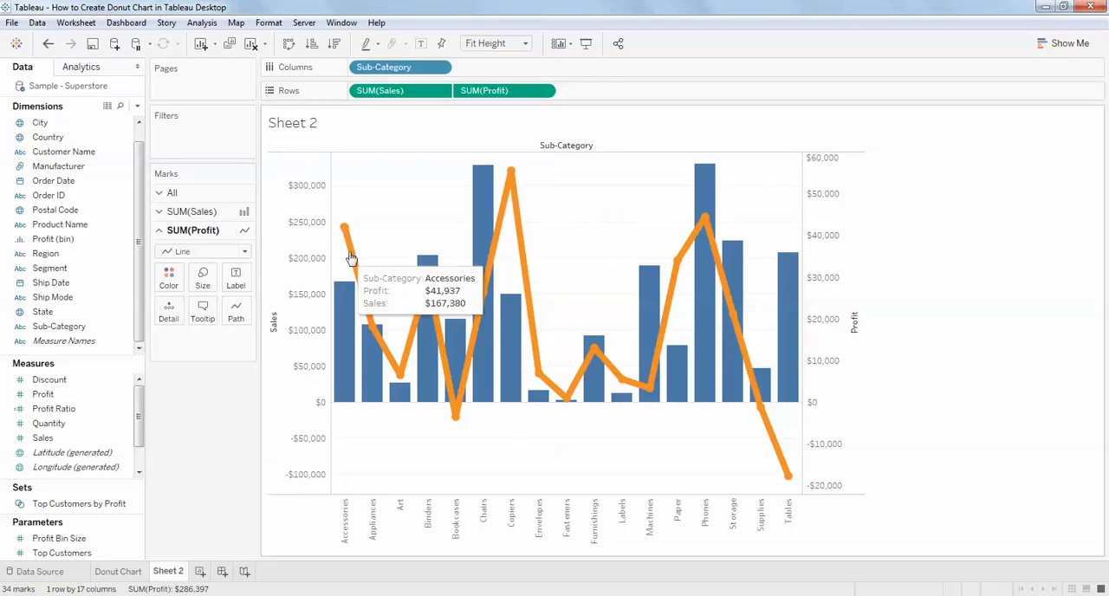
mouse_move(570, 395)
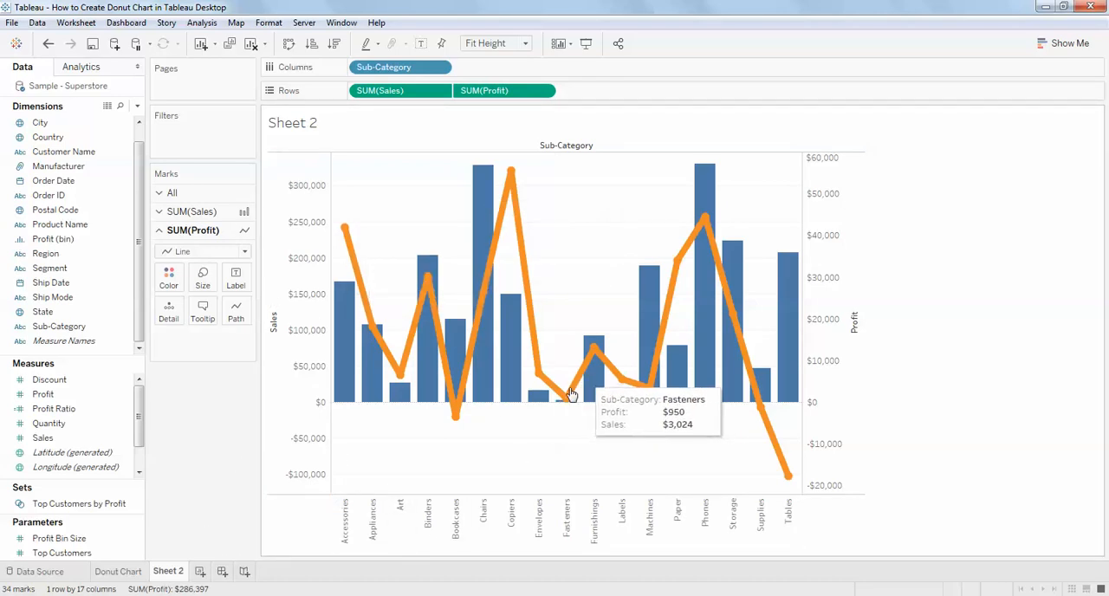
mouse_move(458, 423)
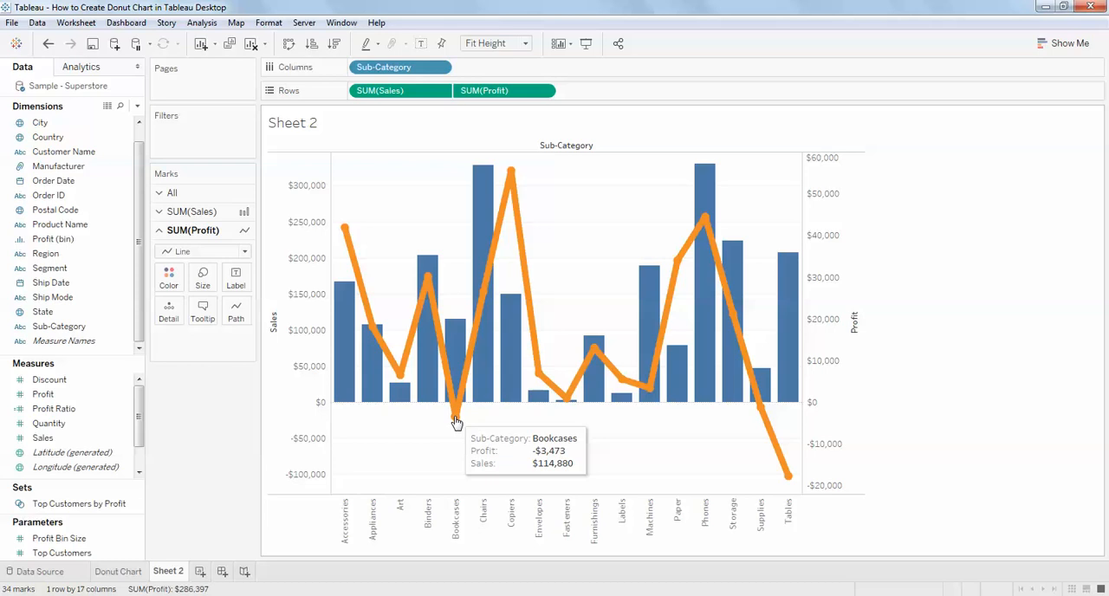
mouse_move(457, 428)
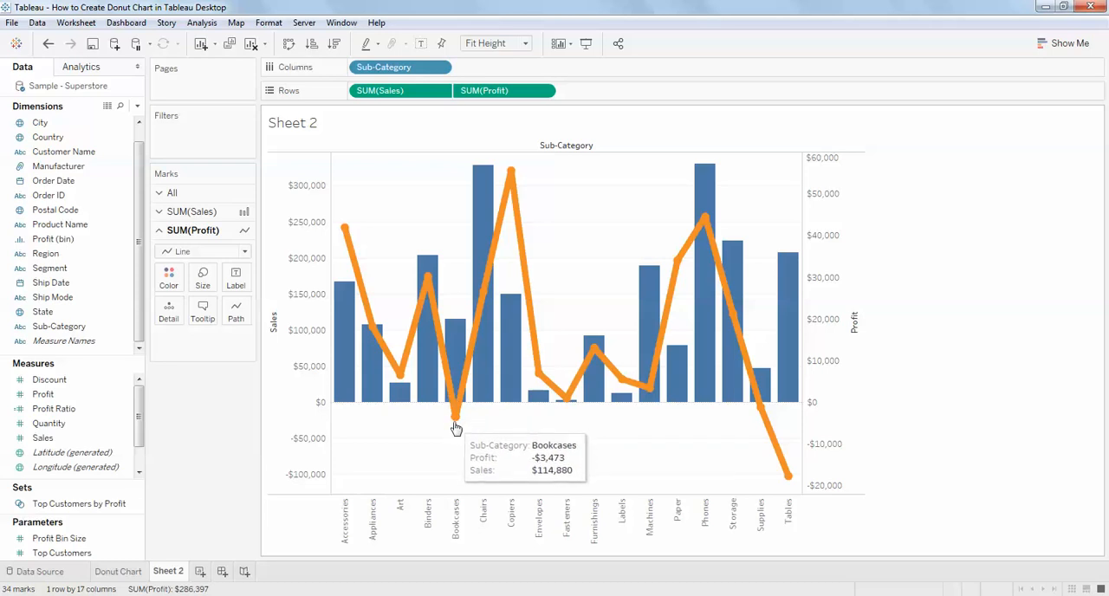
mouse_move(471, 416)
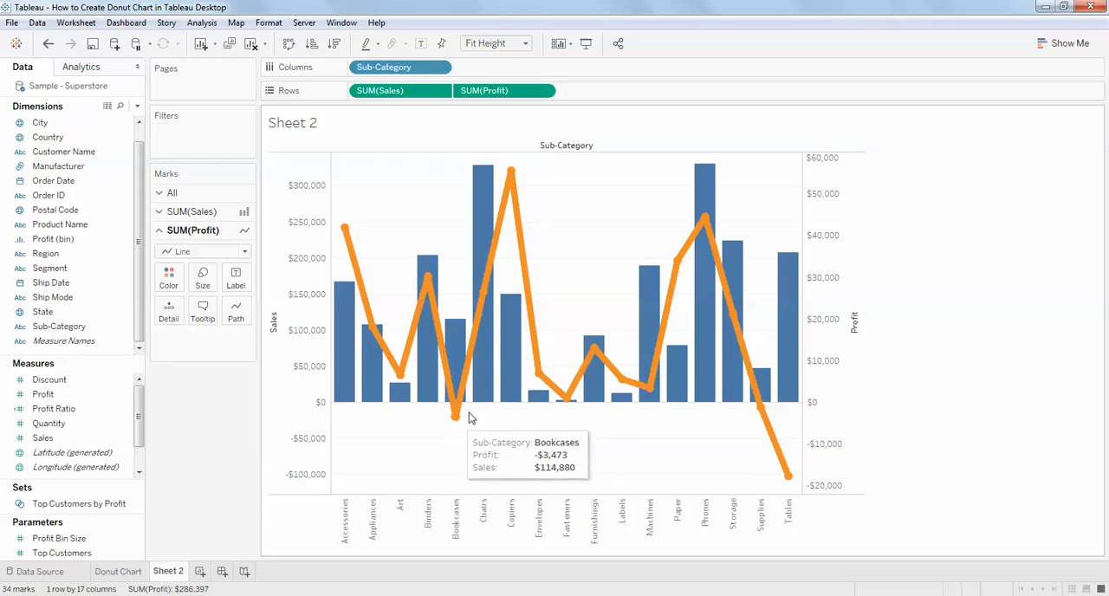
mouse_move(763, 414)
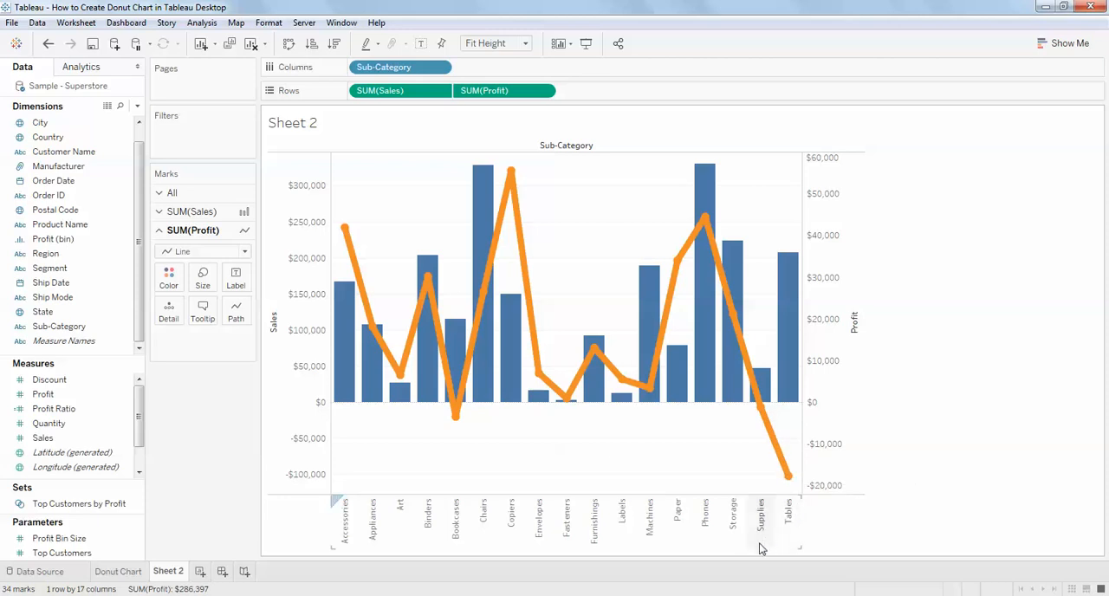
mouse_move(781, 477)
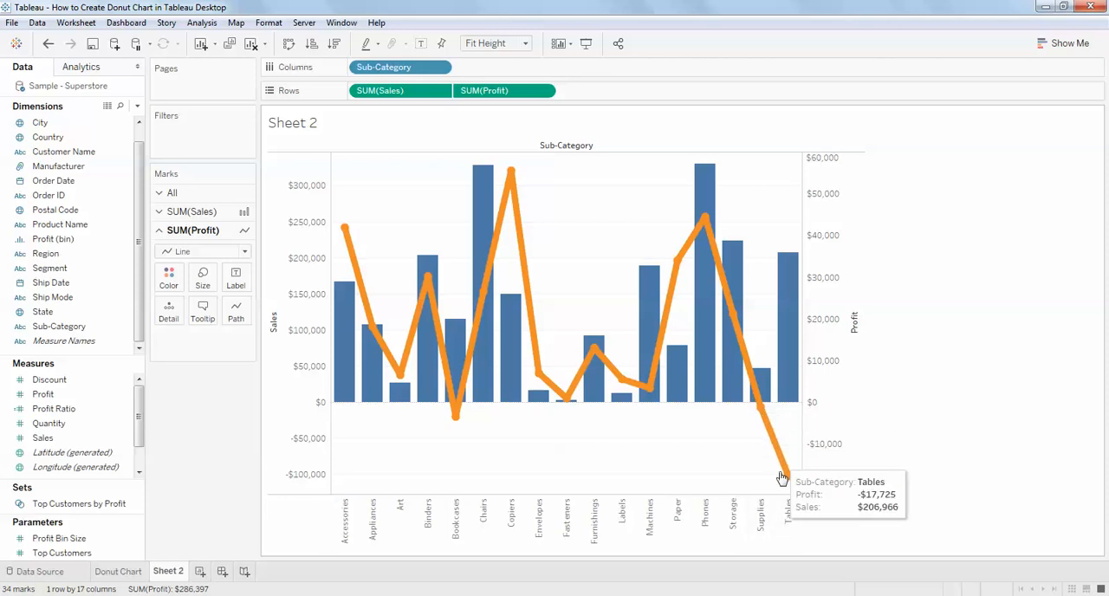
mouse_move(384, 407)
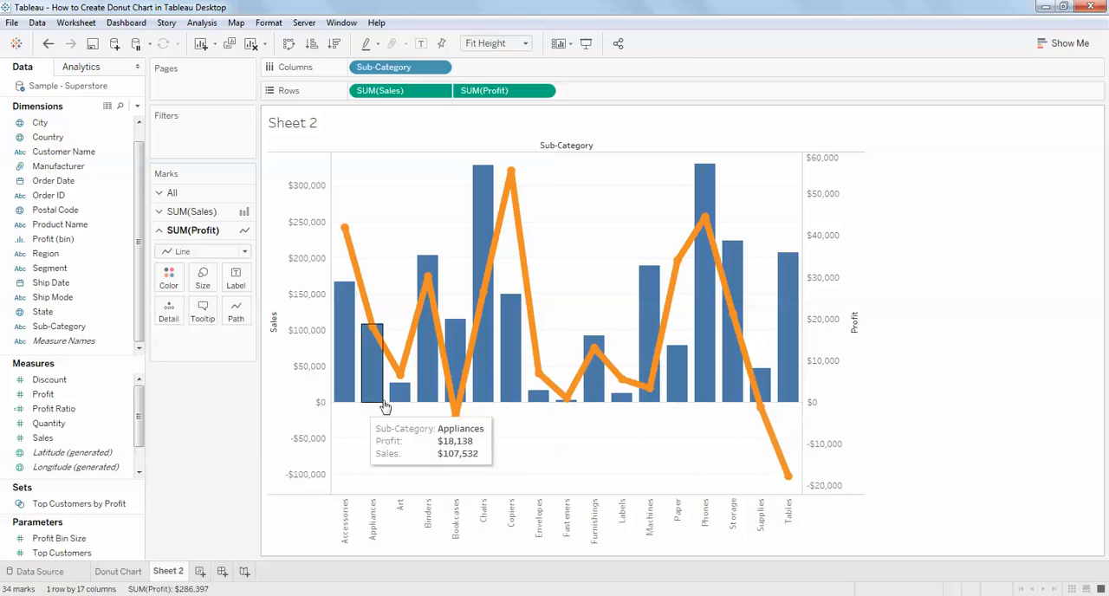
mouse_move(290, 528)
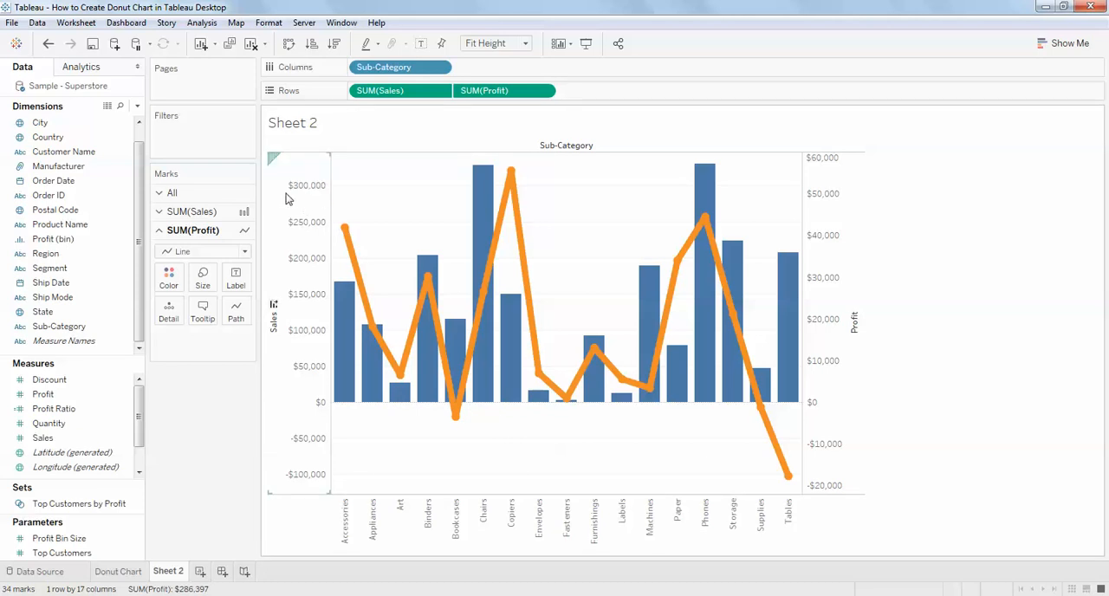
mouse_move(291, 195)
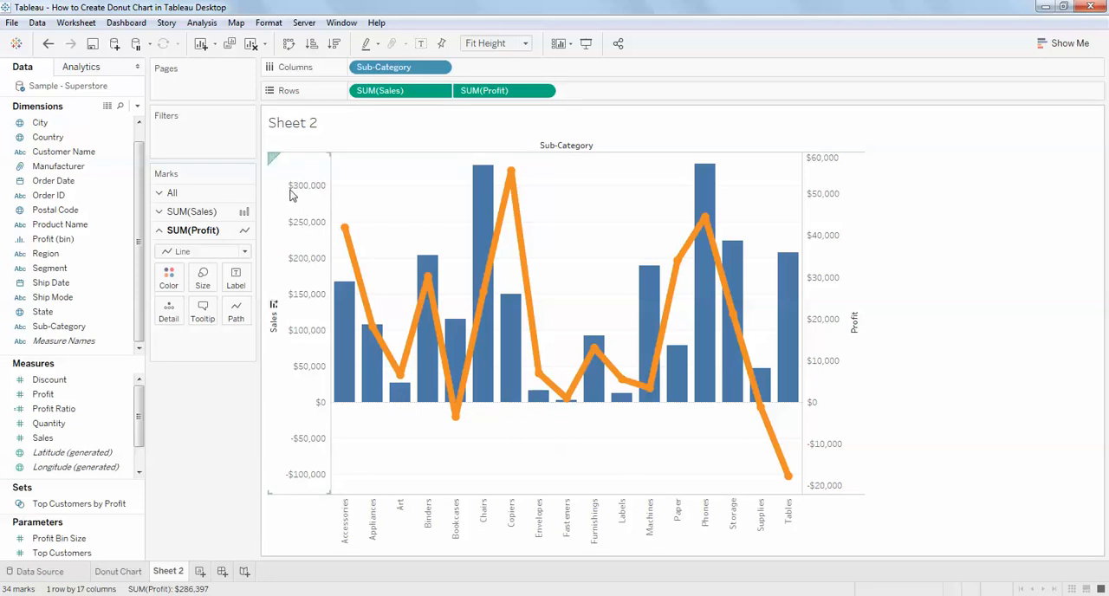
mouse_move(381, 530)
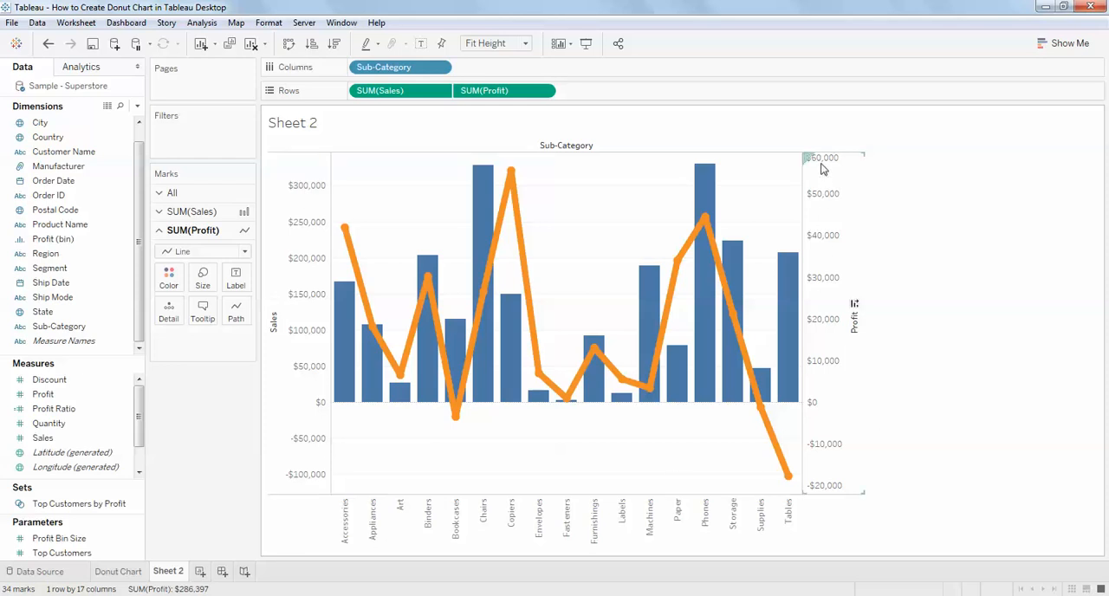
mouse_move(838, 475)
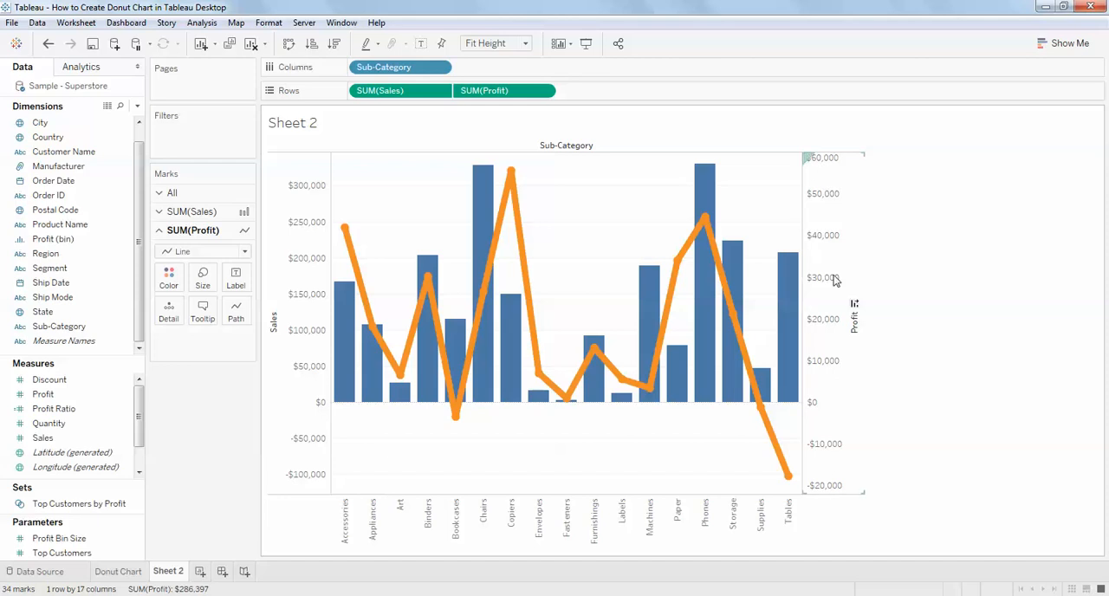
mouse_move(390, 361)
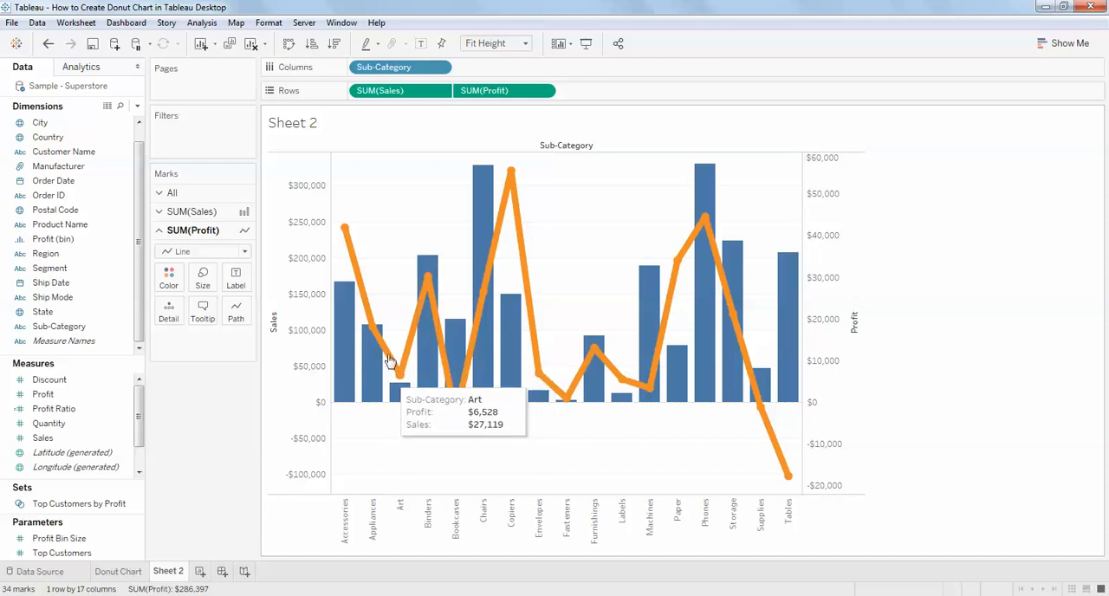
mouse_move(402, 378)
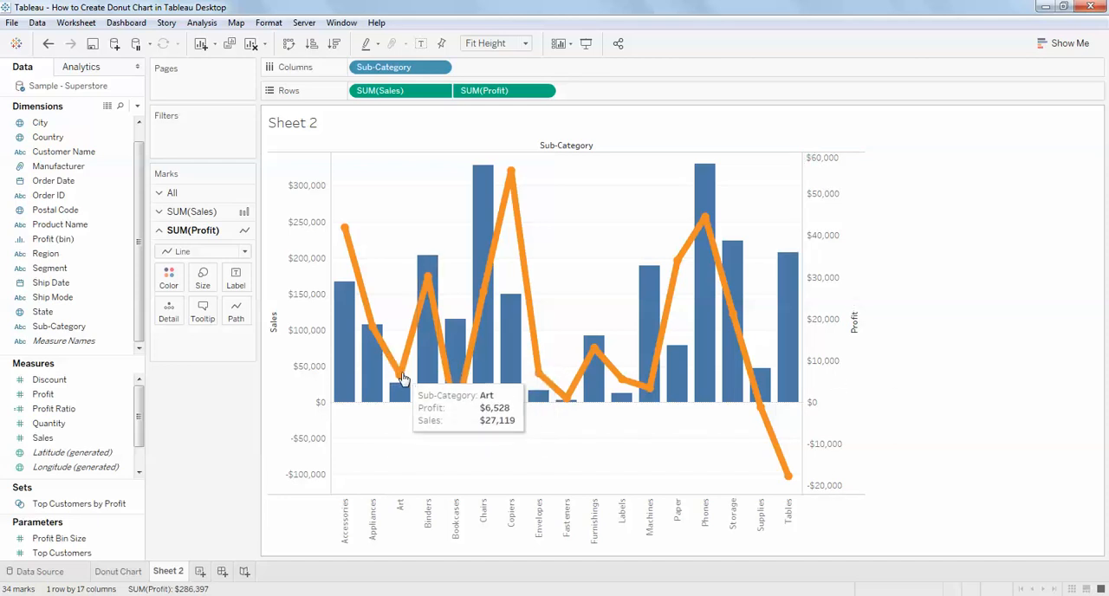
mouse_move(313, 391)
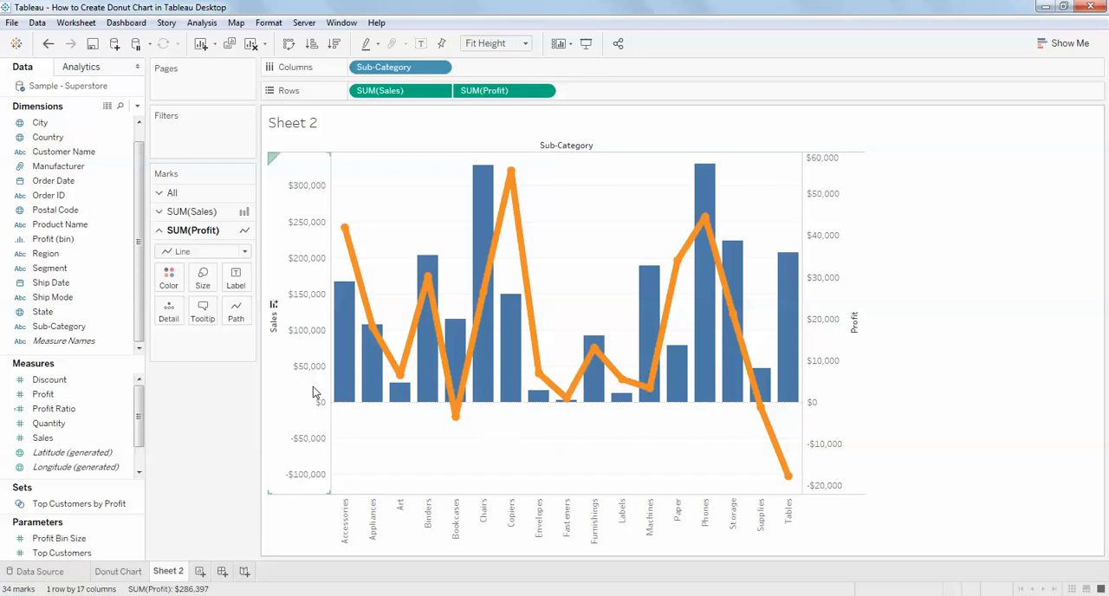
mouse_move(315, 384)
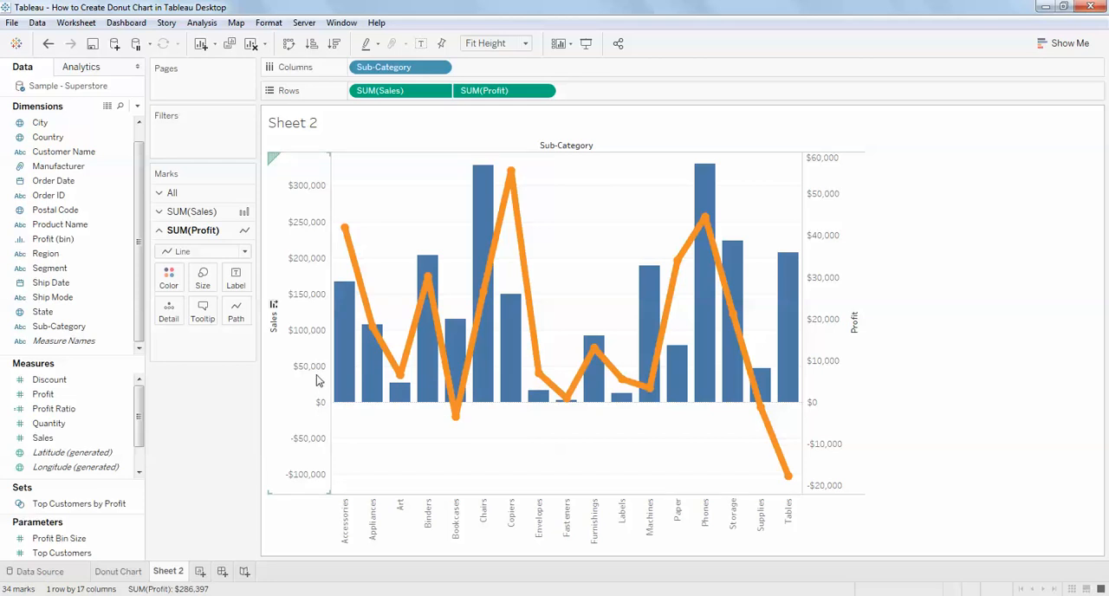
mouse_move(319, 371)
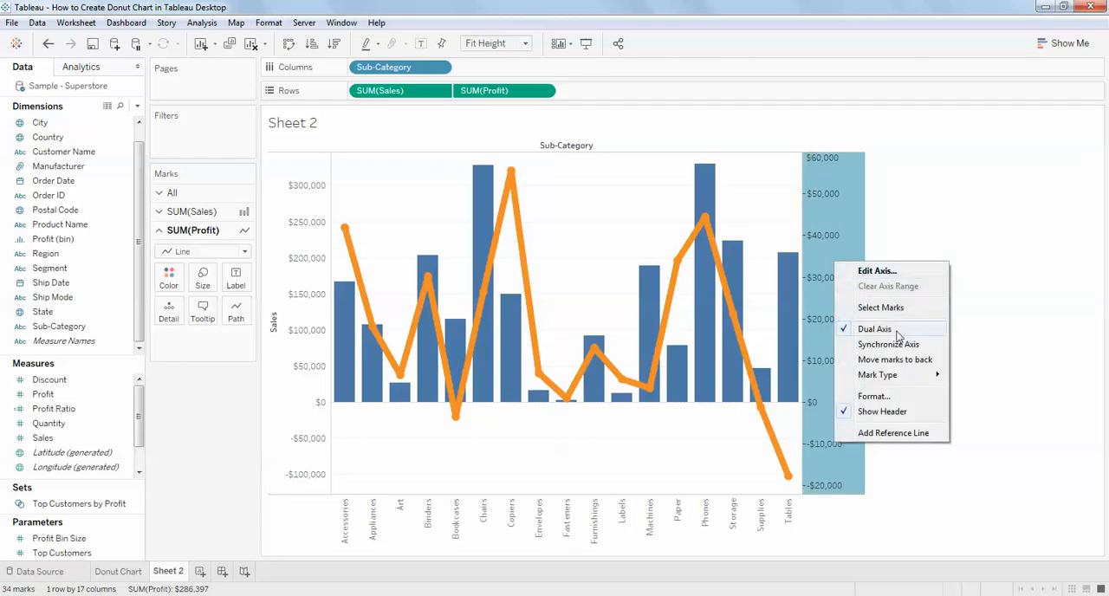
Synchronize the right-hand Profit axis with the Sales axis scale
click(887, 343)
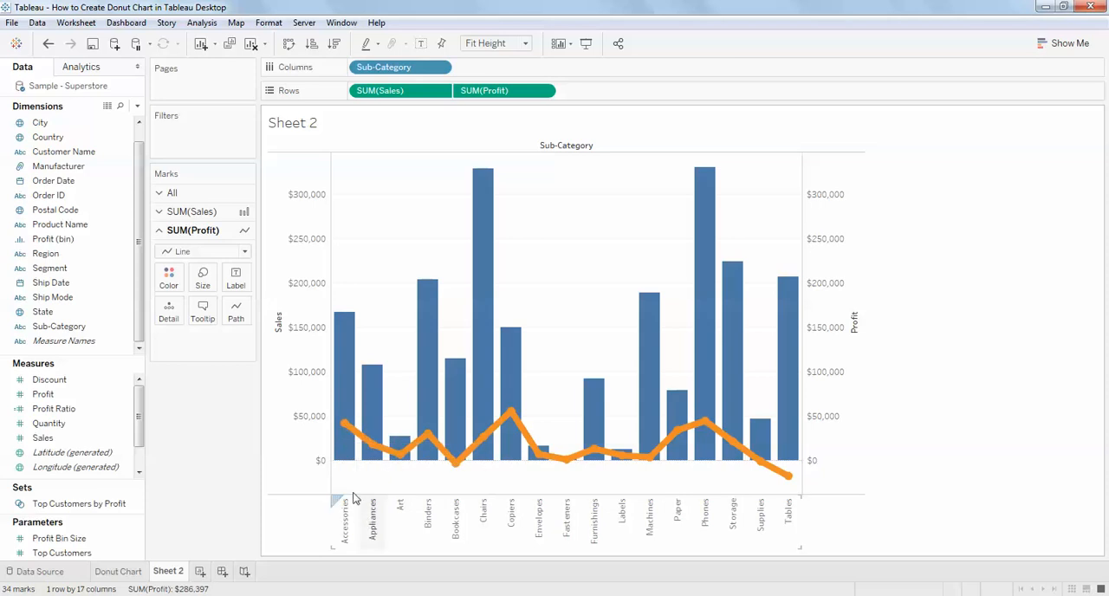
mouse_move(343, 424)
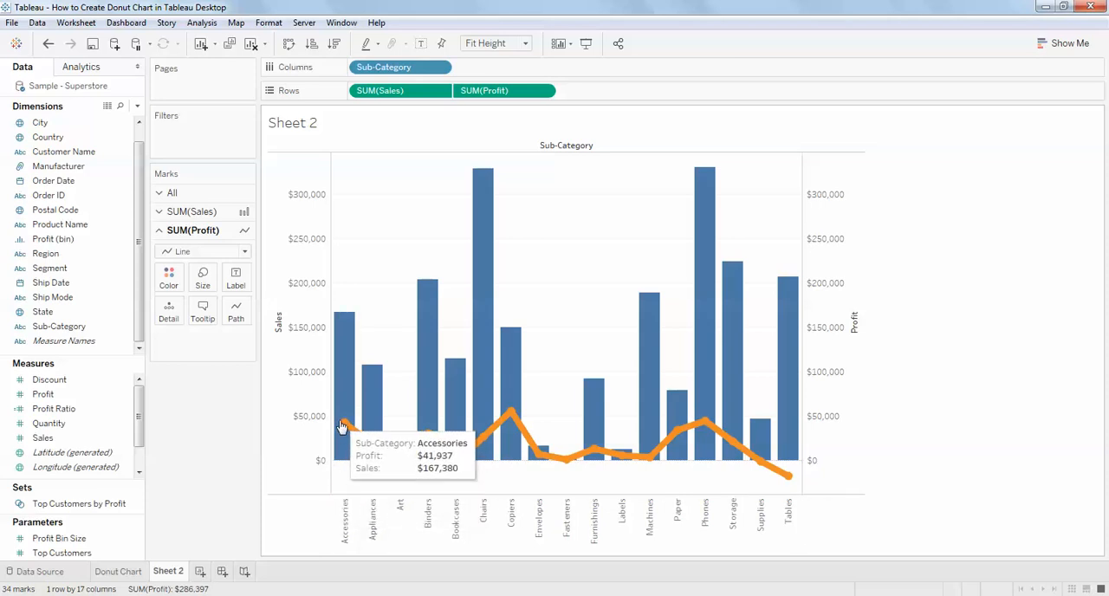
mouse_move(350, 433)
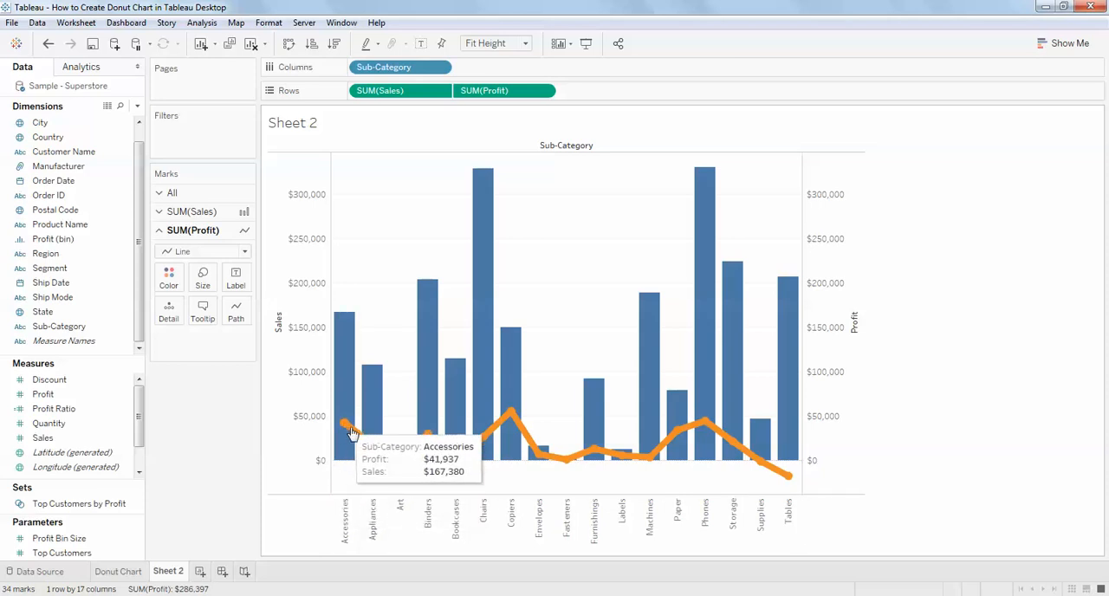
mouse_move(373, 446)
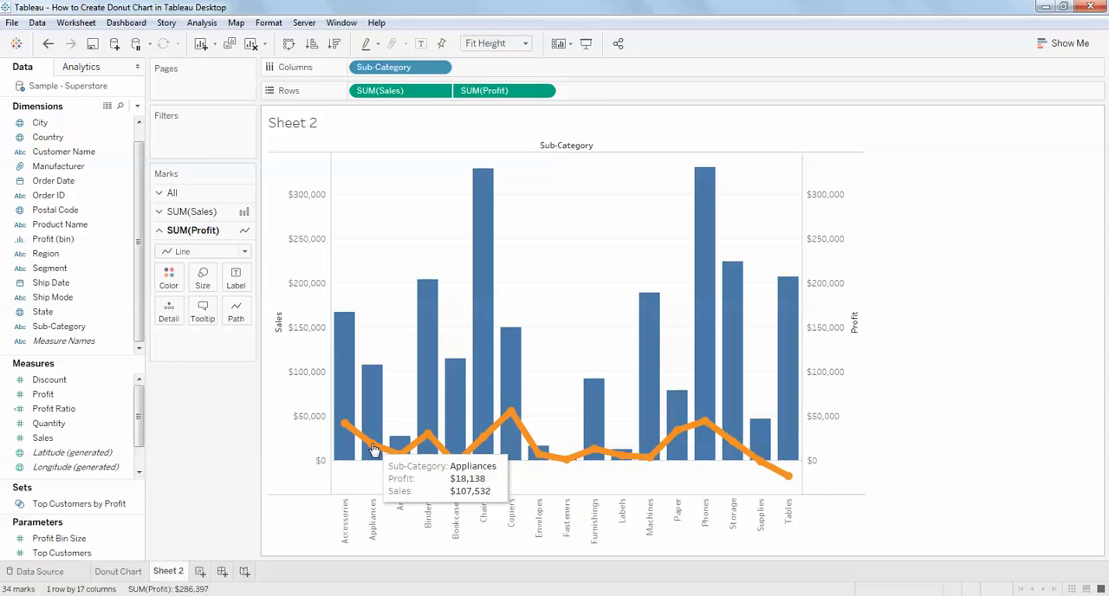
mouse_move(424, 447)
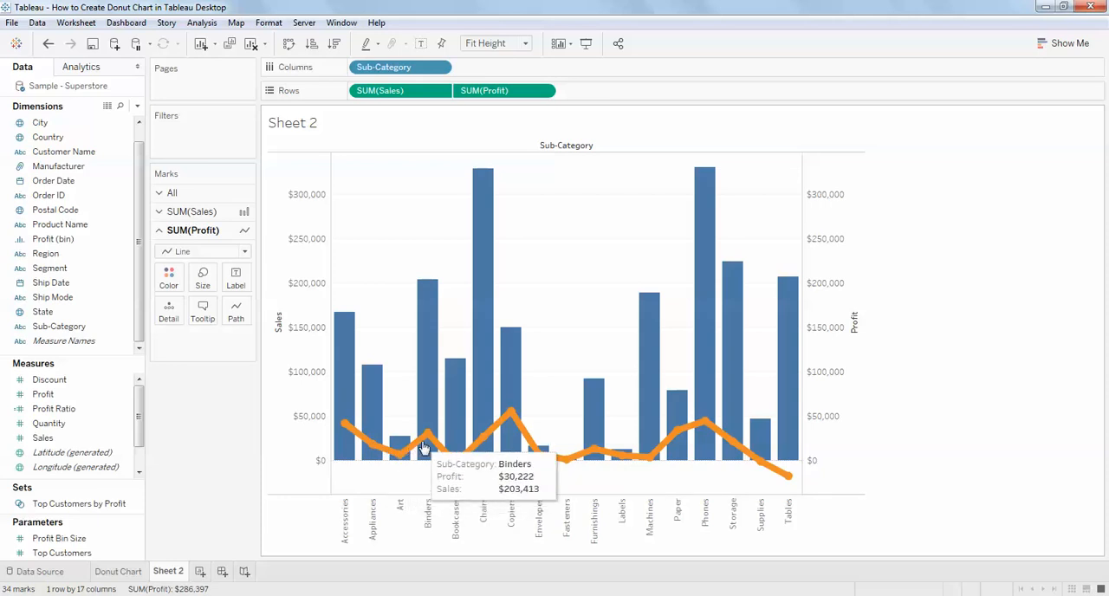
mouse_move(544, 459)
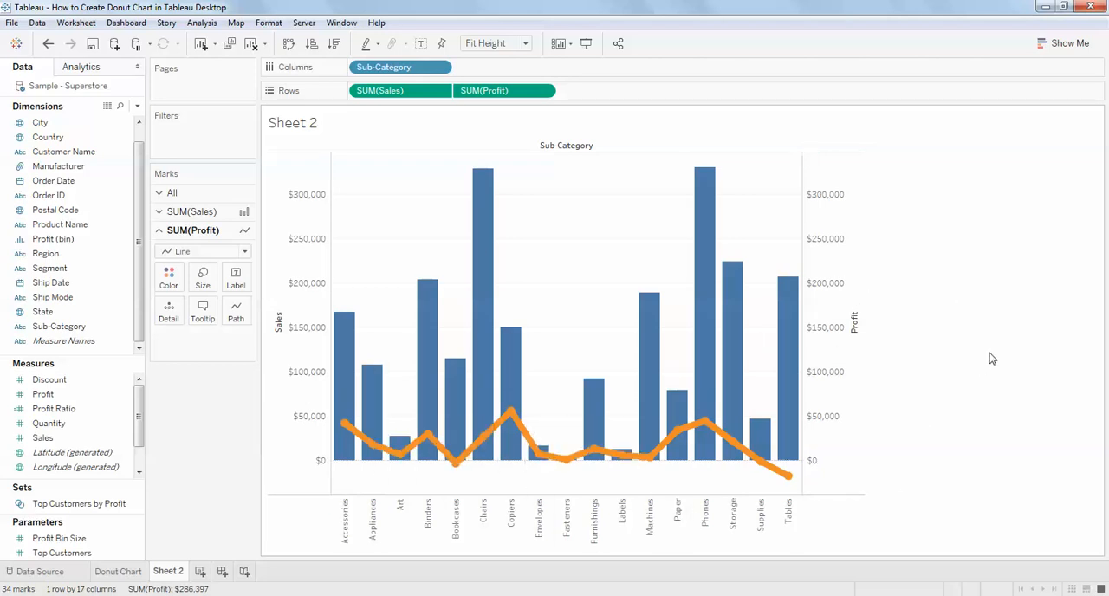
mouse_move(425, 390)
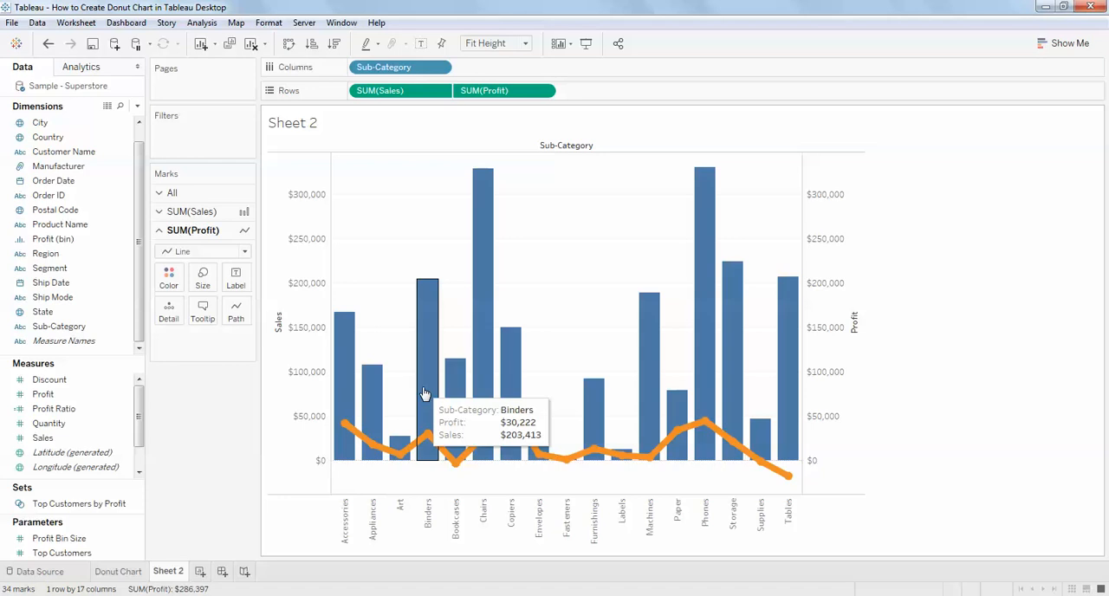
mouse_move(679, 398)
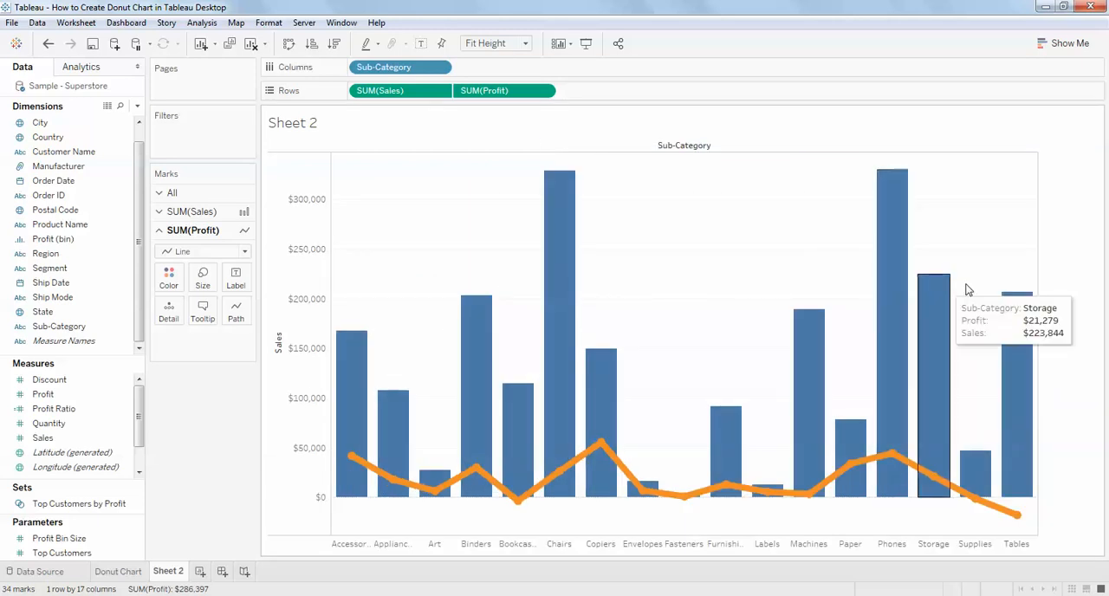
mouse_move(1057, 237)
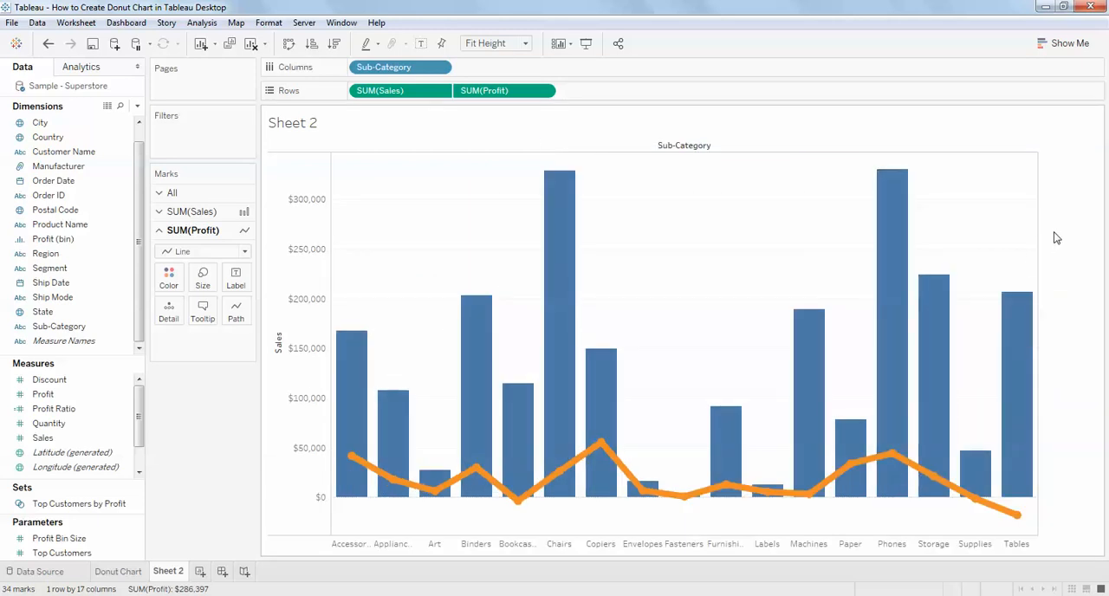
mouse_move(430, 339)
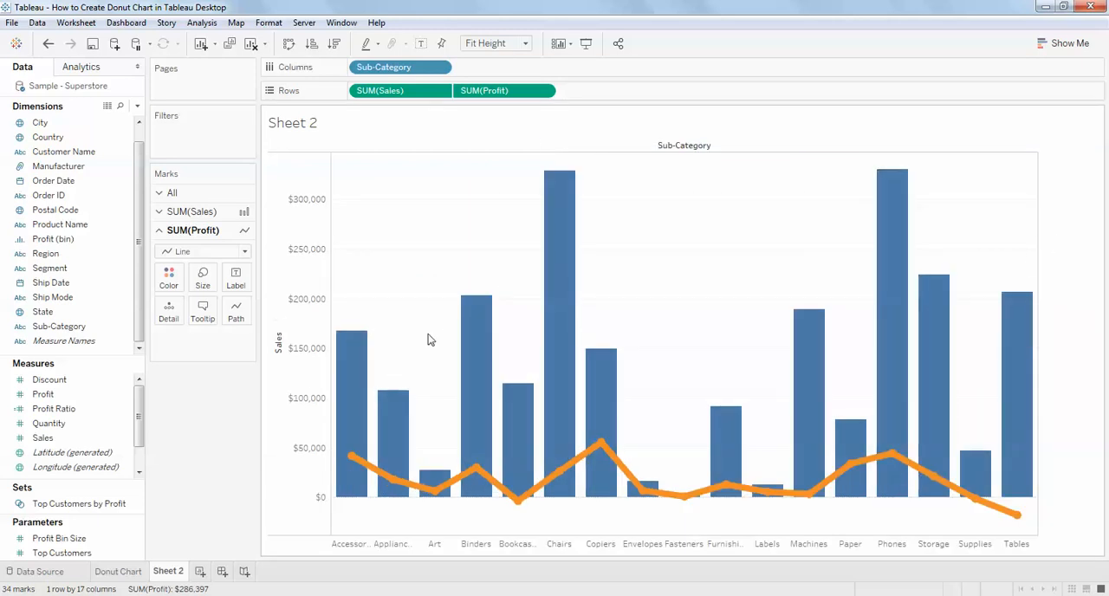
mouse_move(645, 381)
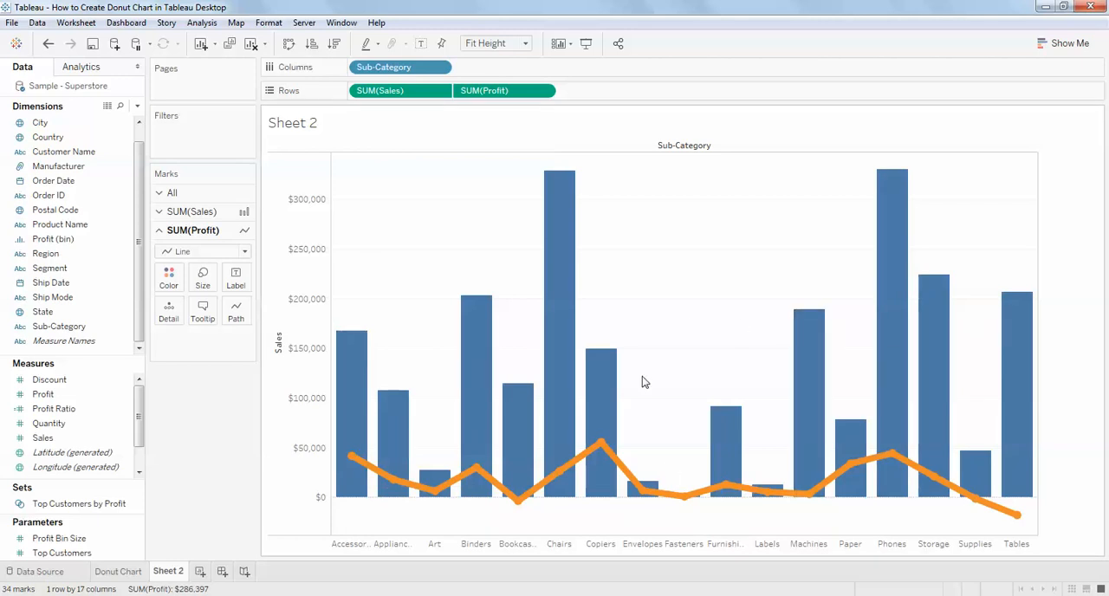
mouse_move(563, 385)
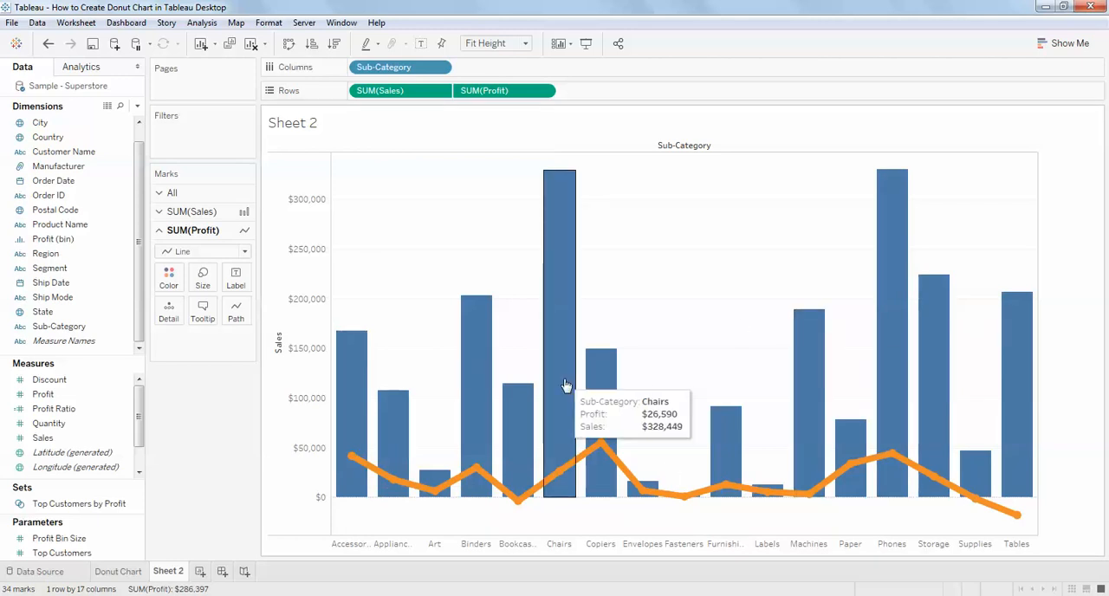
mouse_move(329, 575)
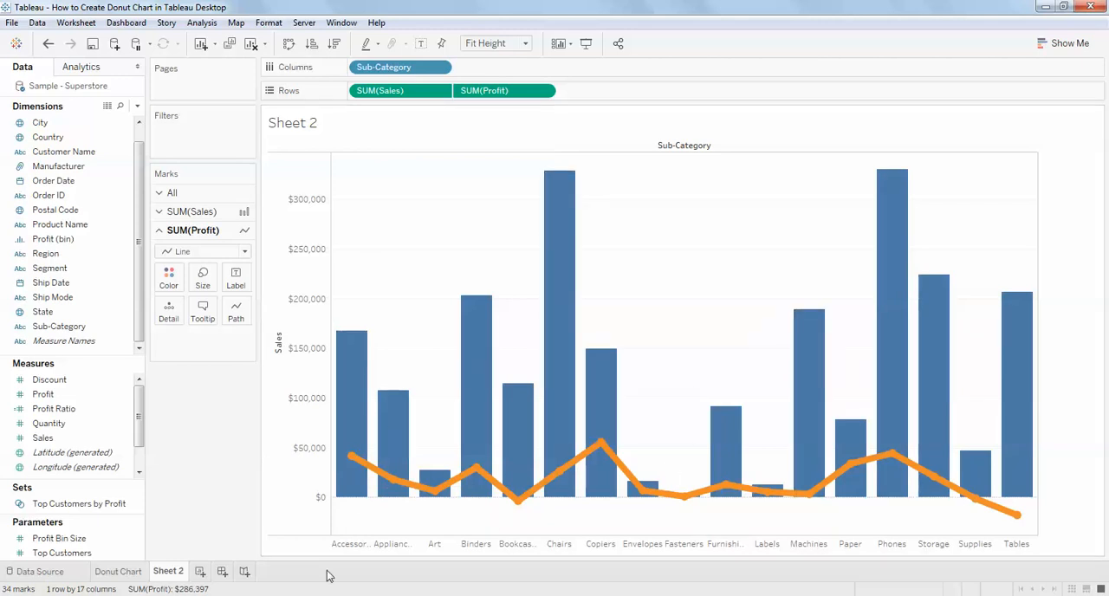